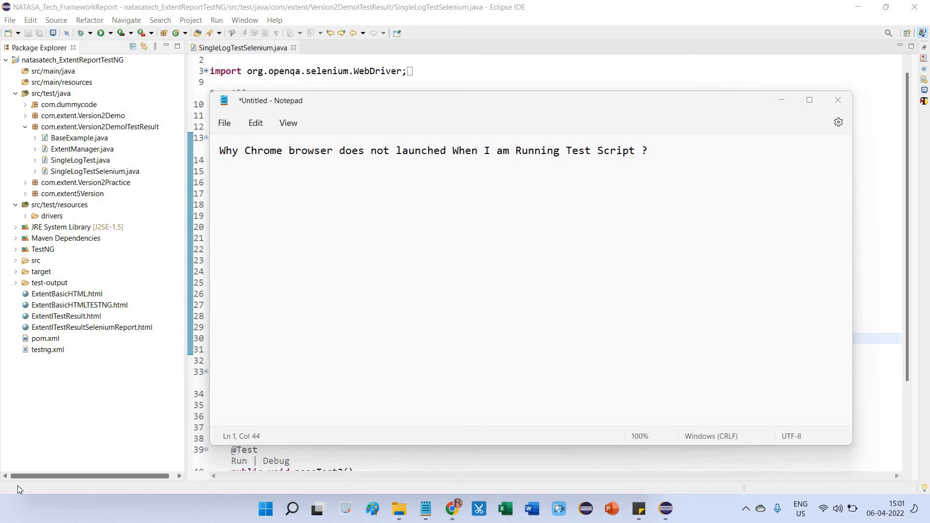
mouse_move(623, 69)
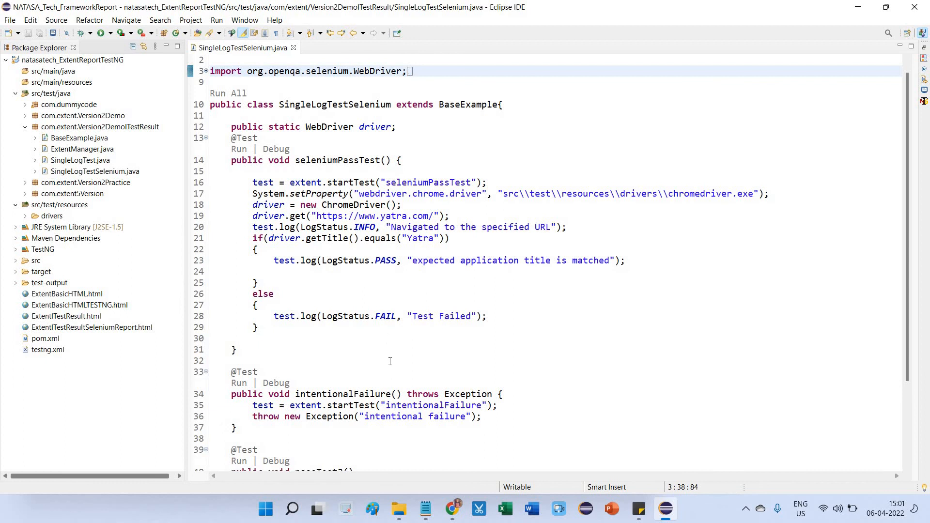
mouse_move(447, 277)
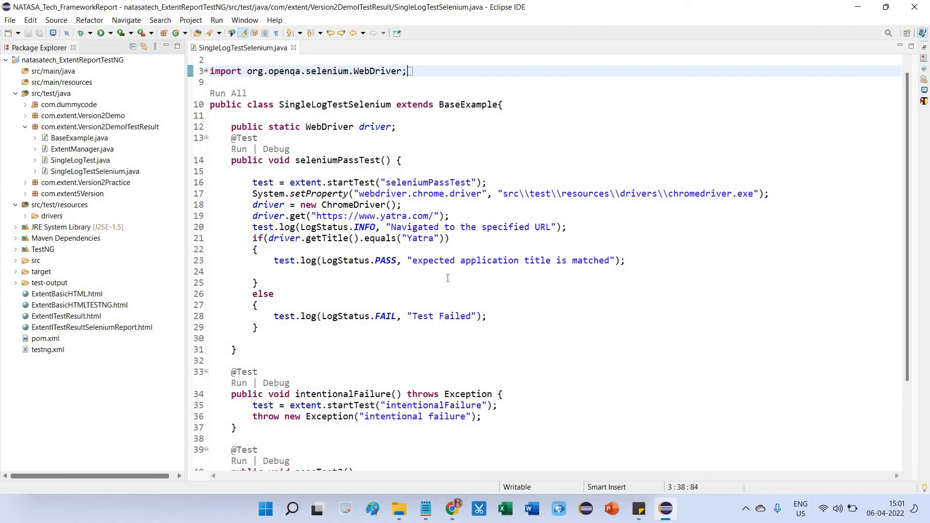
Run SingleLogTestSelenium as a TestNG test and review its Results (1 pass, 2 failures) and Console.
right_click(447, 278)
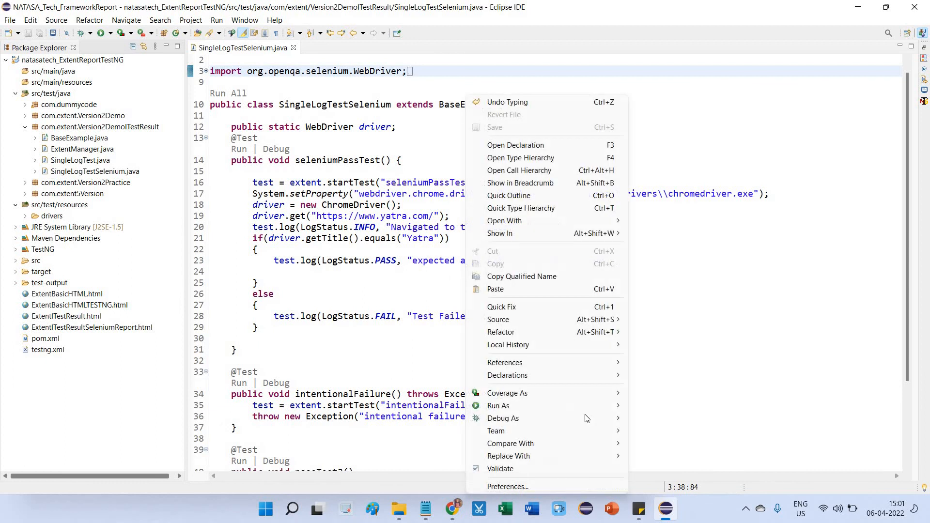
left_click(498, 405)
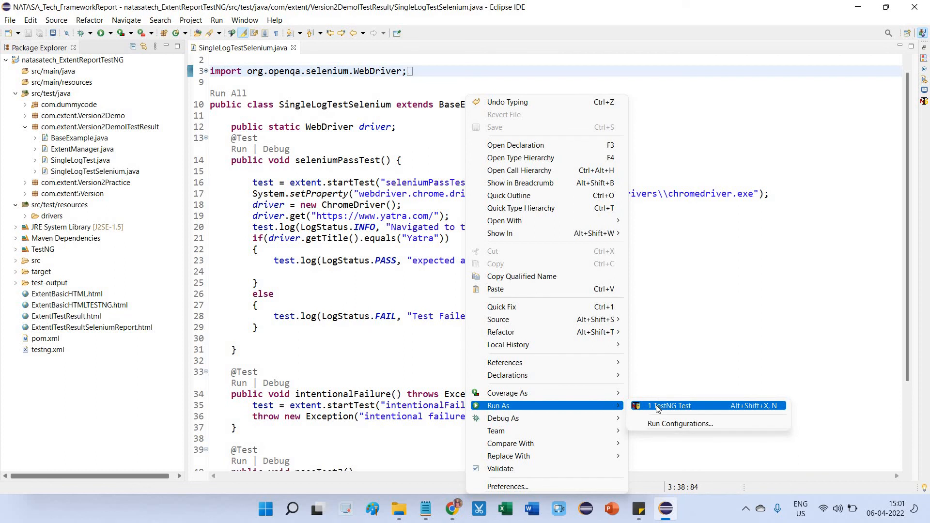
left_click(668, 406)
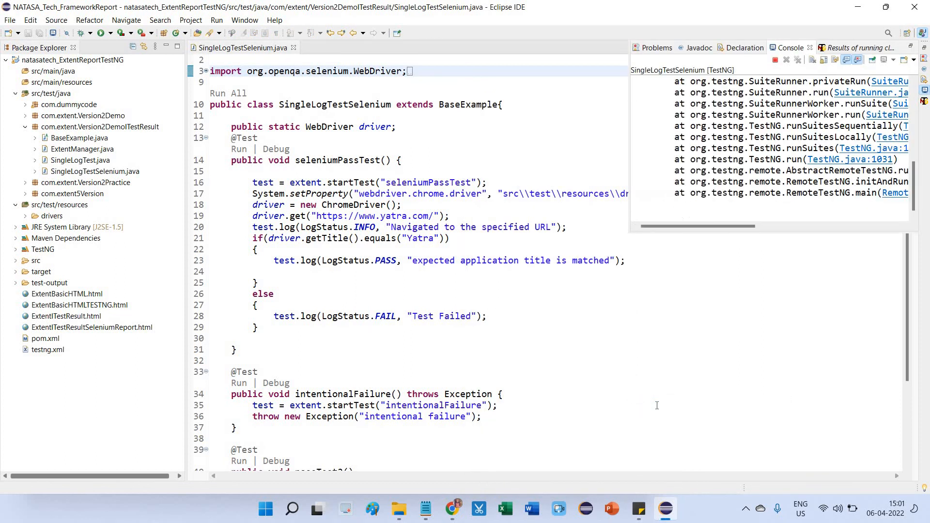
left_click(859, 47)
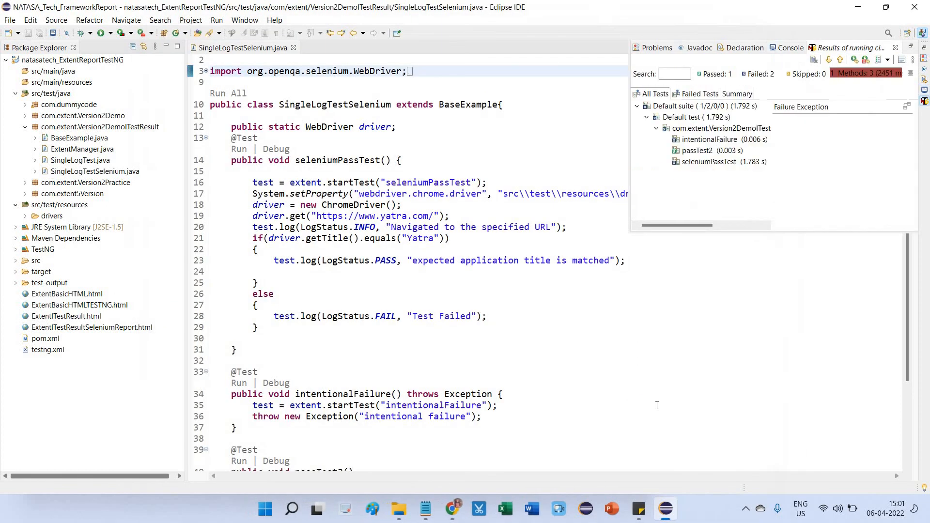
left_click(790, 47)
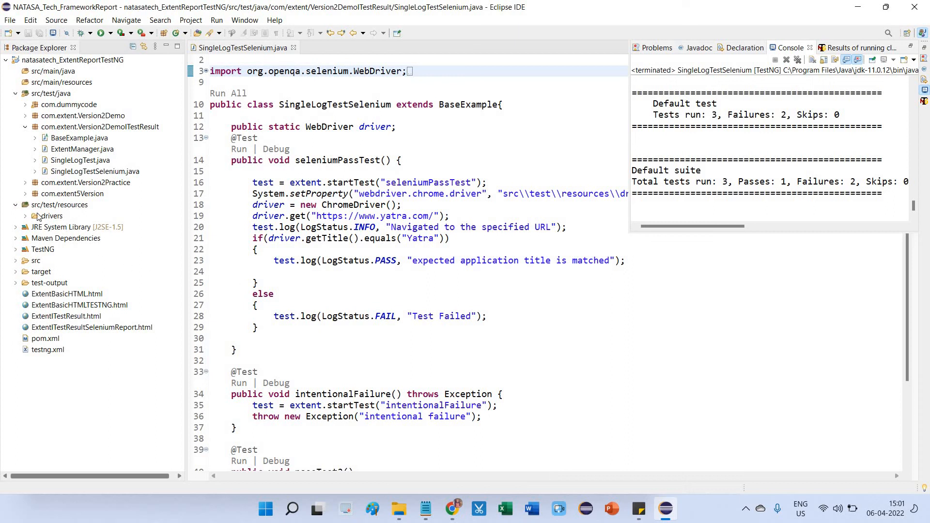
mouse_move(29, 220)
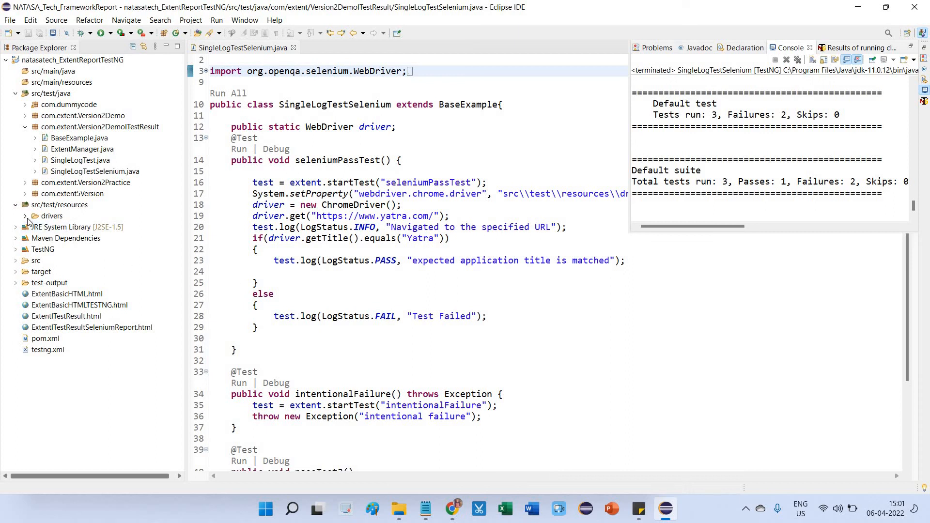
Expand the drivers folder under src/test/resources to reveal chromedriver.exe.
left_click(26, 216)
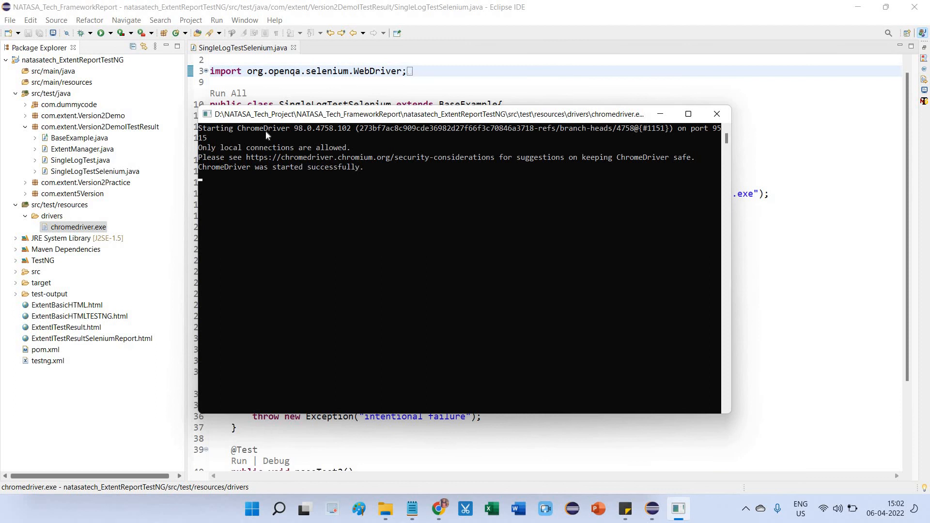
mouse_move(295, 135)
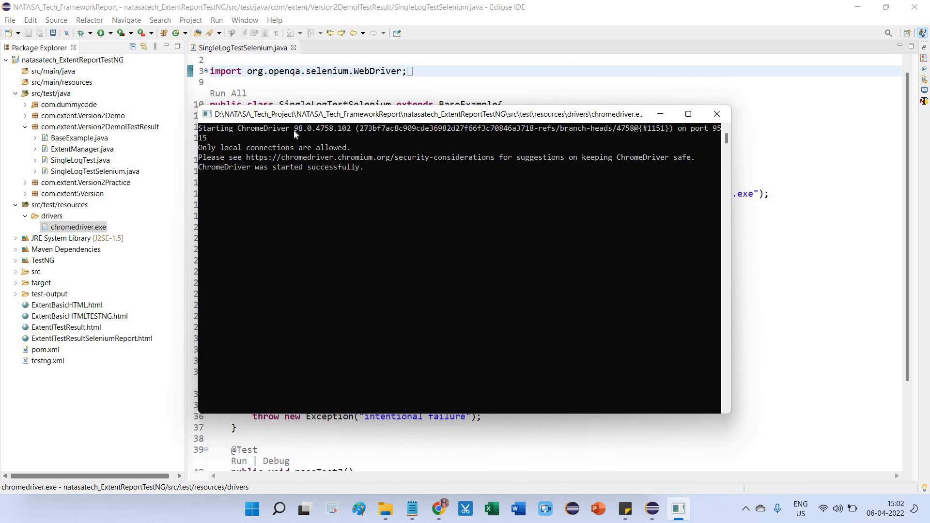
mouse_move(400, 387)
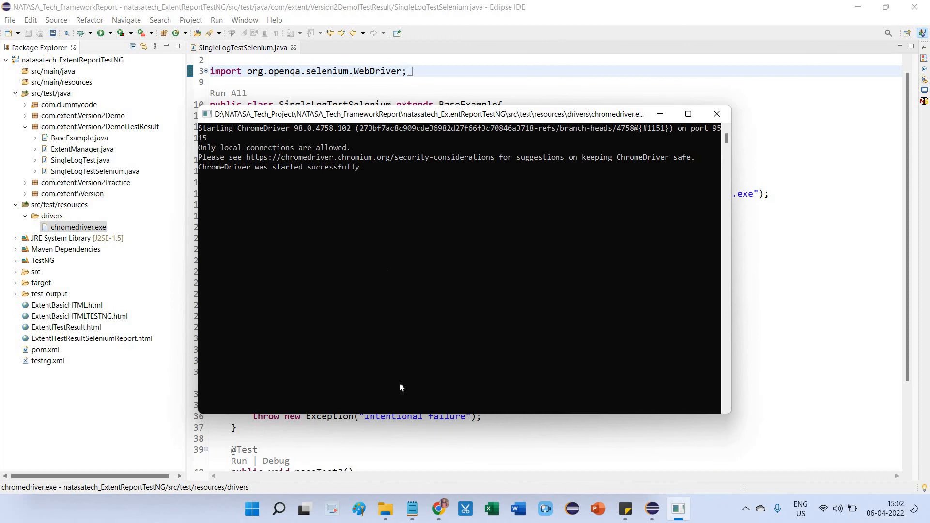
mouse_move(438, 508)
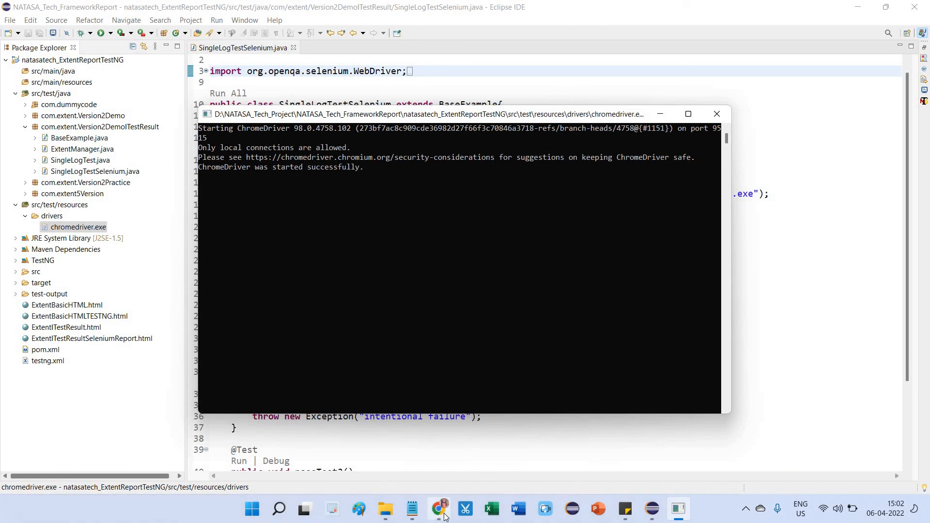
mouse_move(352, 304)
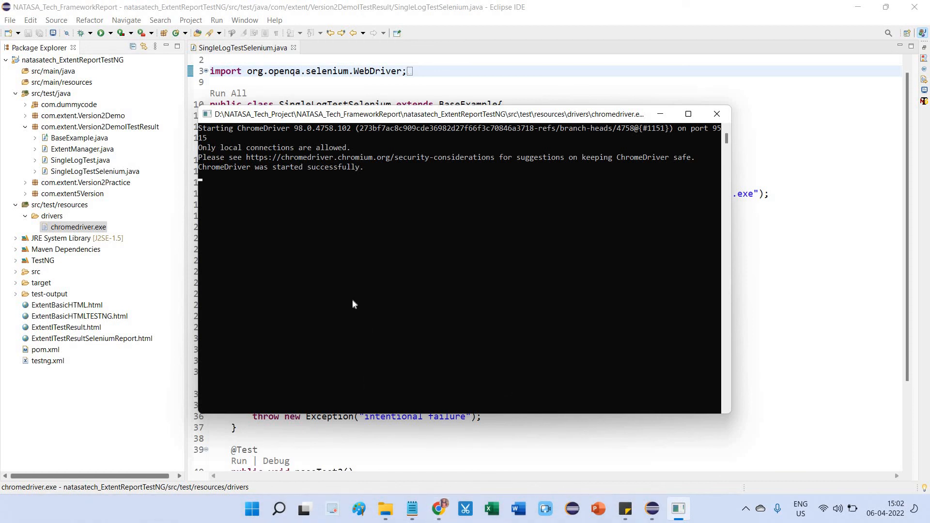
mouse_move(438, 508)
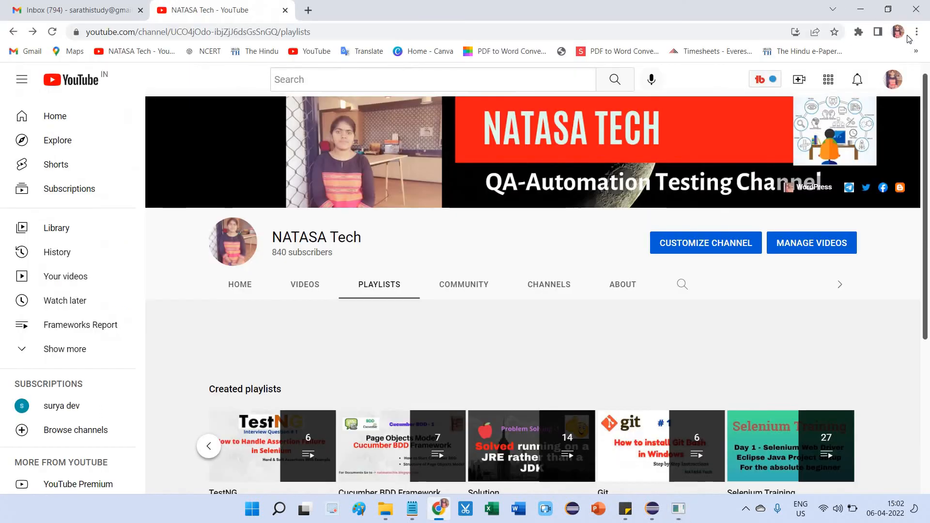
mouse_move(916, 32)
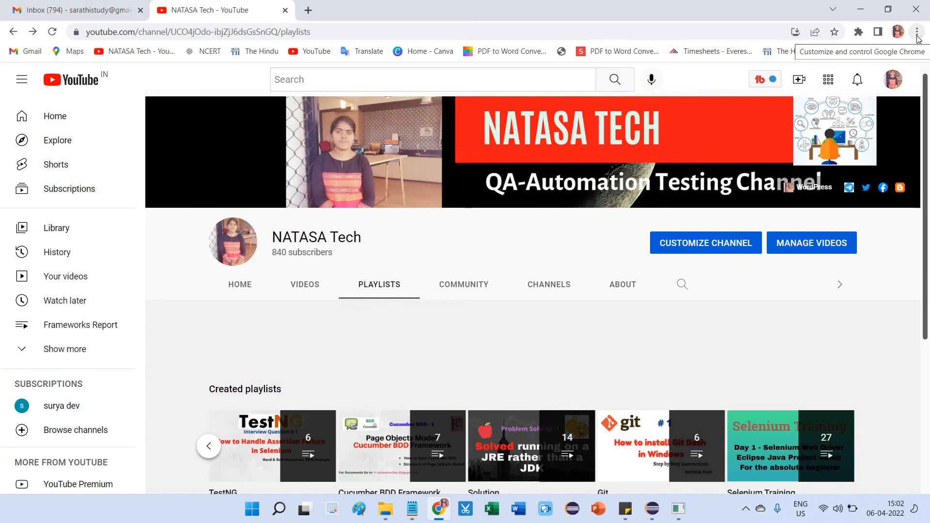
Open About Google Chrome from the three-dot menu to see version 100.0.4896.75.
left_click(916, 32)
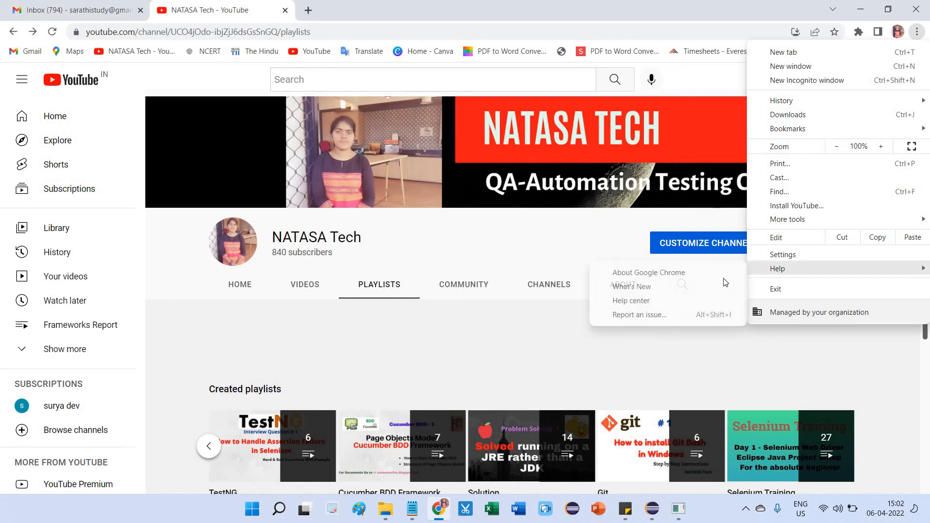
left_click(649, 272)
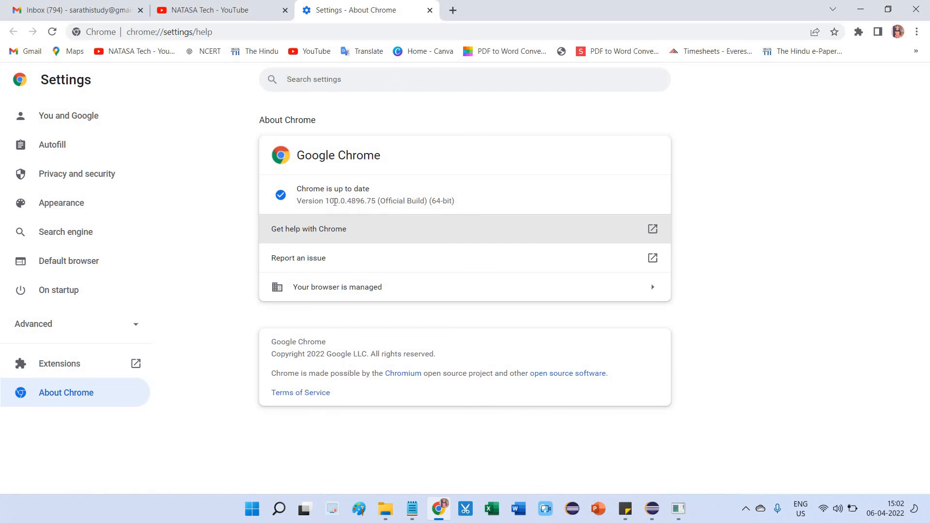
mouse_move(672, 478)
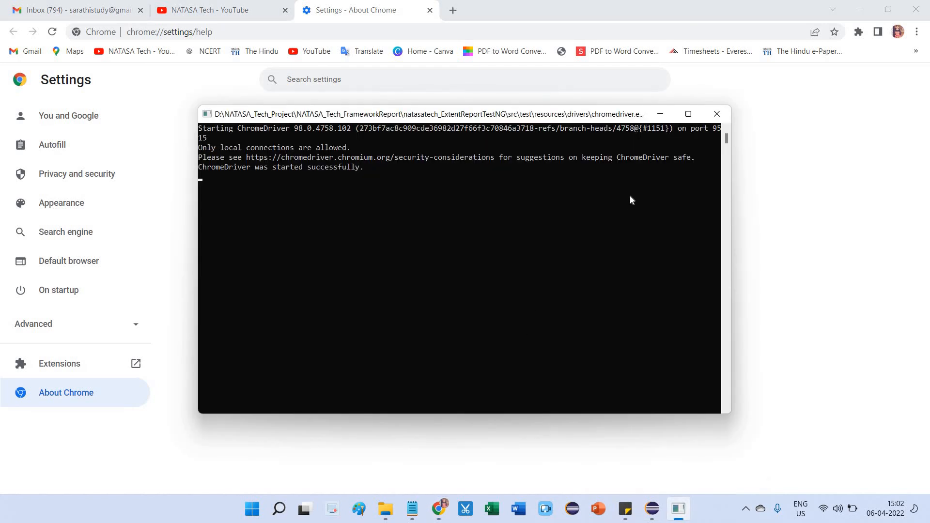
mouse_move(650, 508)
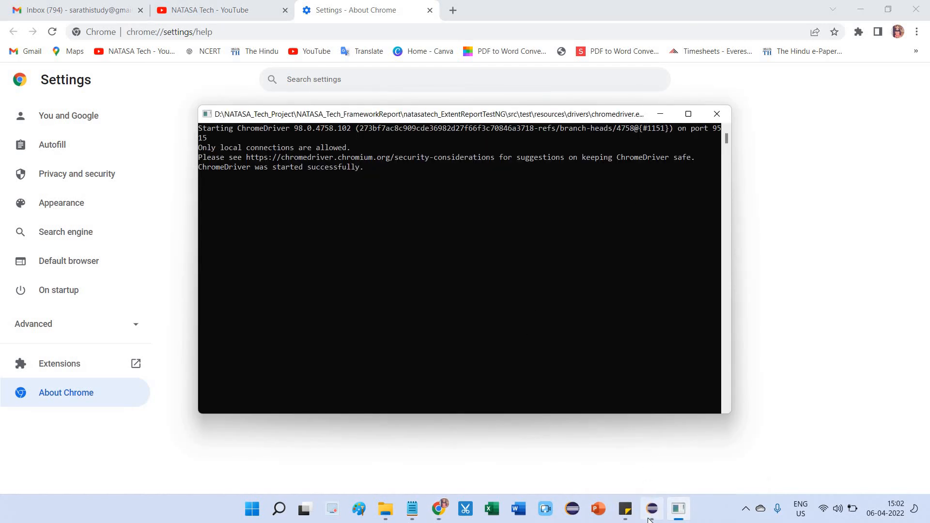
Try deleting chromedriver.exe from the drivers folder, then dismiss the deletion error.
left_click(651, 508)
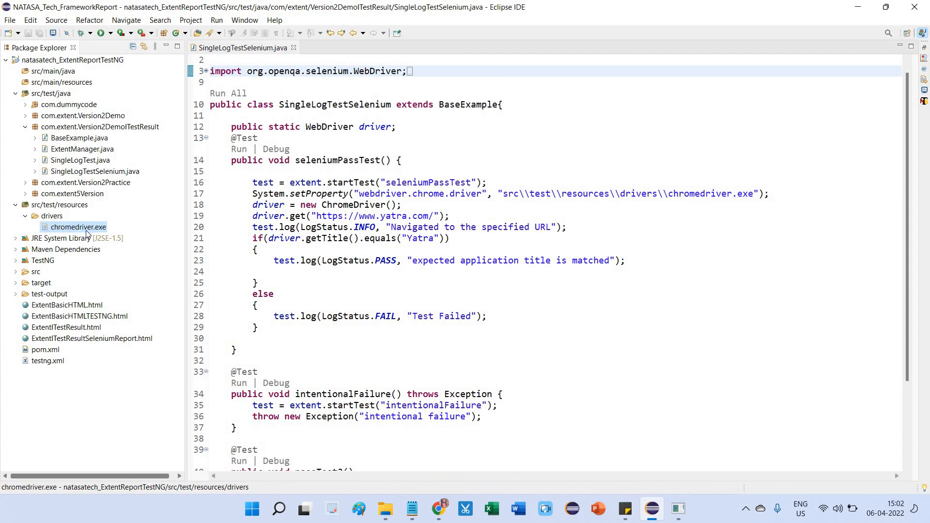
right_click(78, 226)
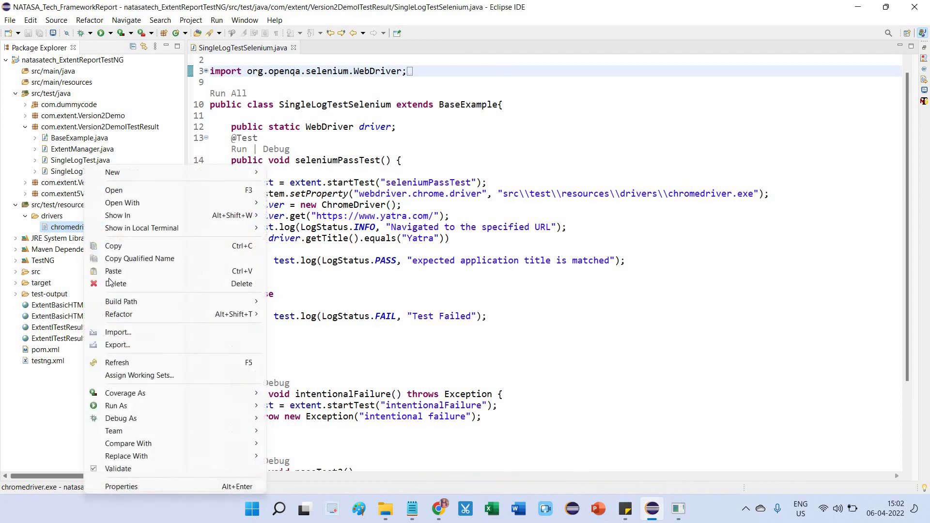
left_click(117, 283)
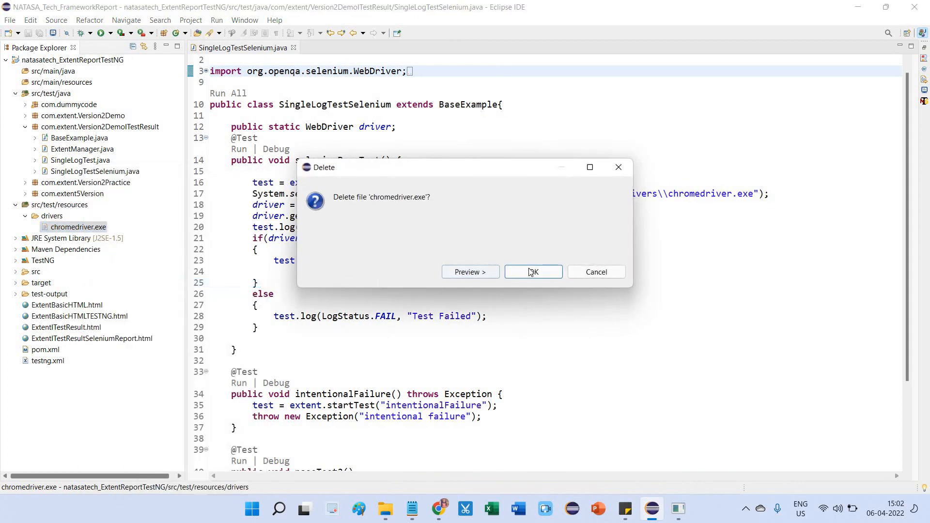
left_click(532, 271)
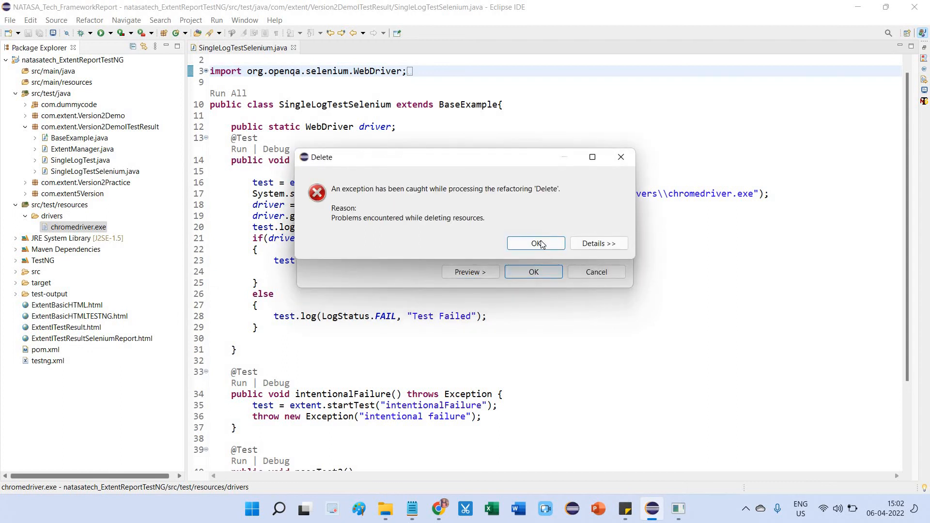
mouse_move(259, 301)
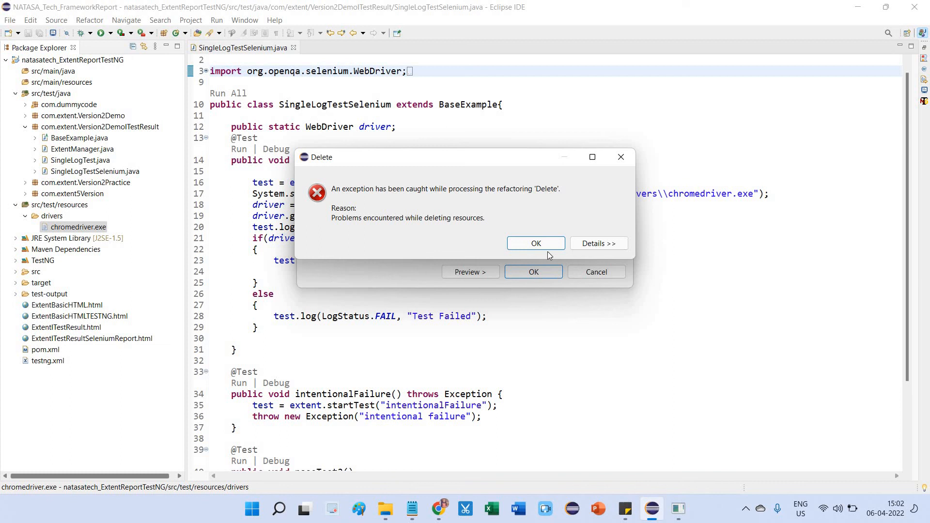
mouse_move(531, 253)
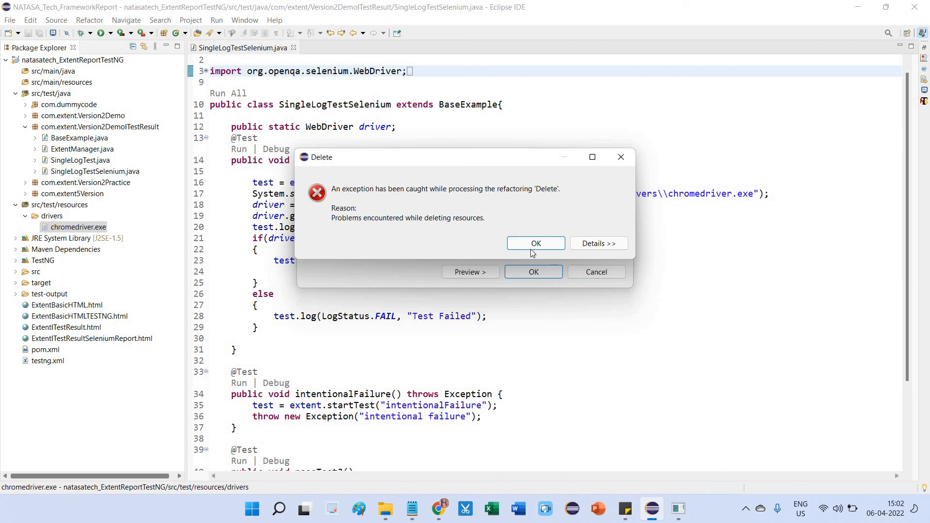
left_click(535, 243)
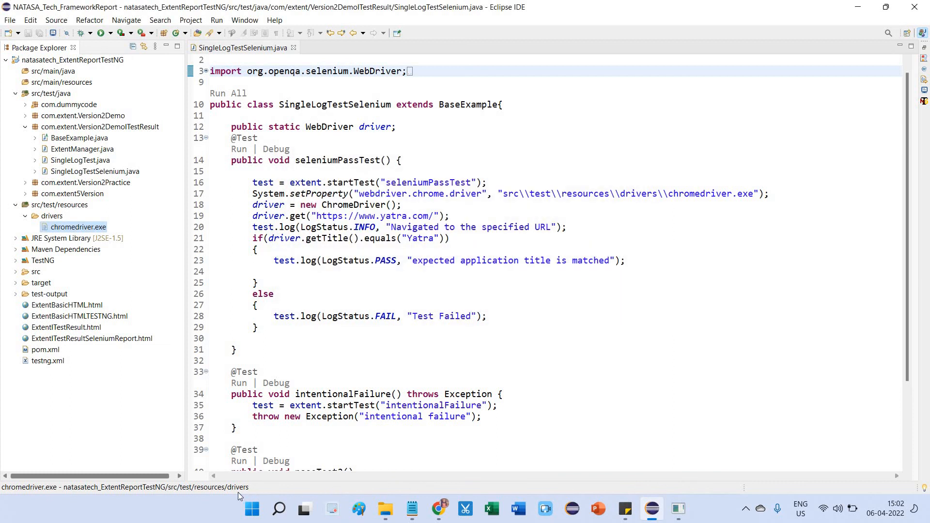
Open Task Manager via Windows search and end the chromedriver (32 bit) app.
left_click(278, 508)
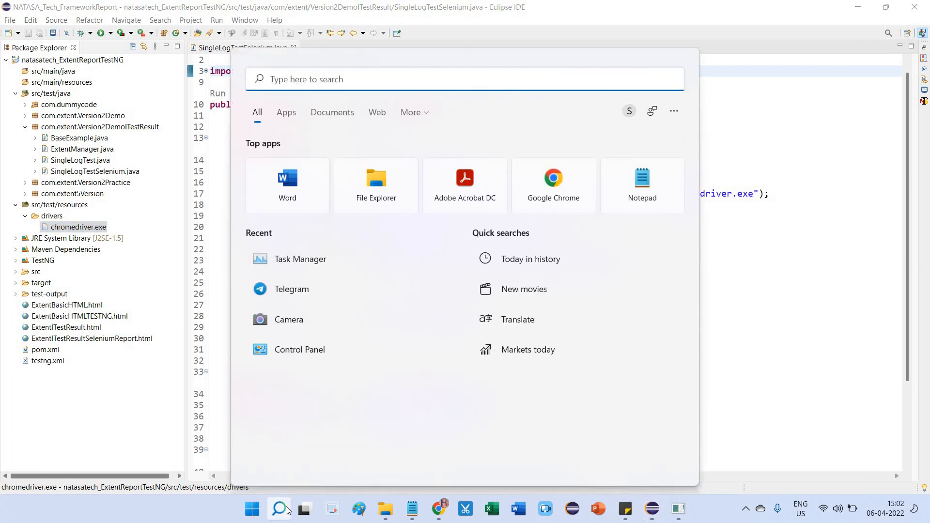
type("task")
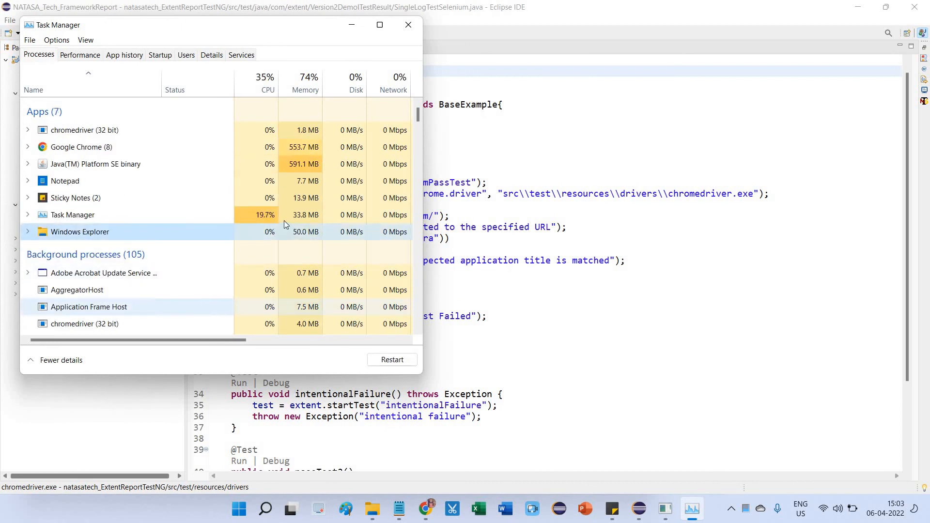
left_click(85, 129)
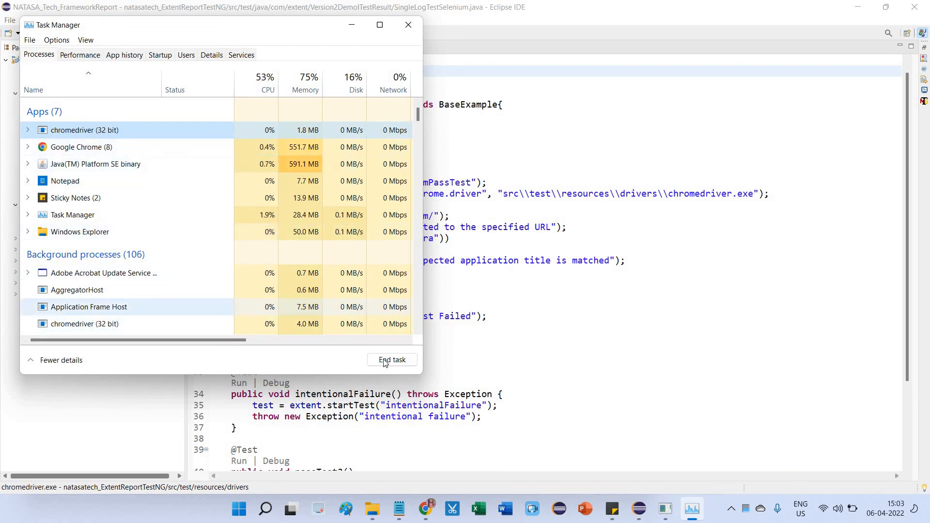
left_click(391, 359)
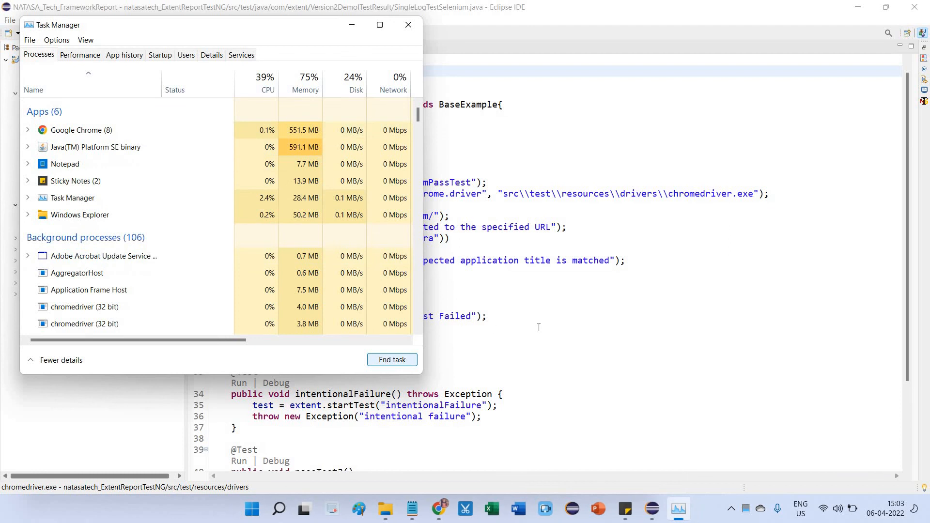
left_click(407, 24)
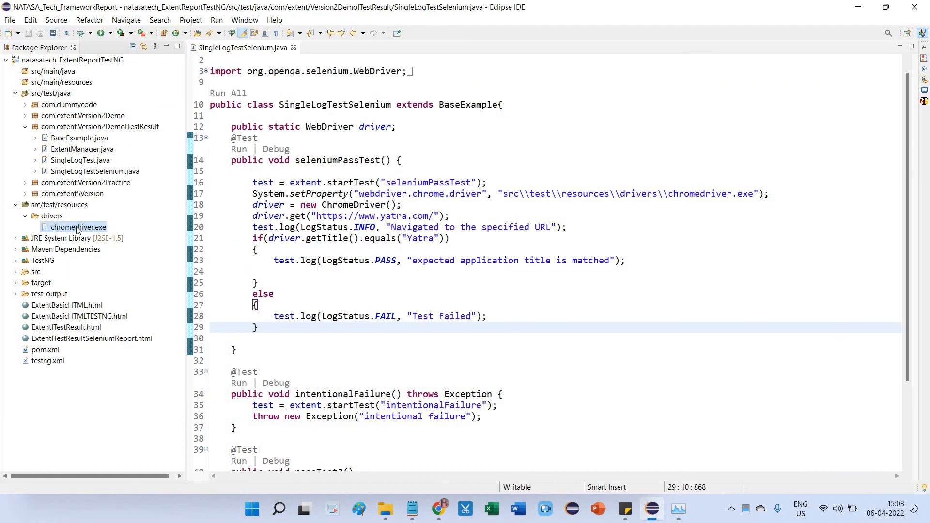
right_click(77, 226)
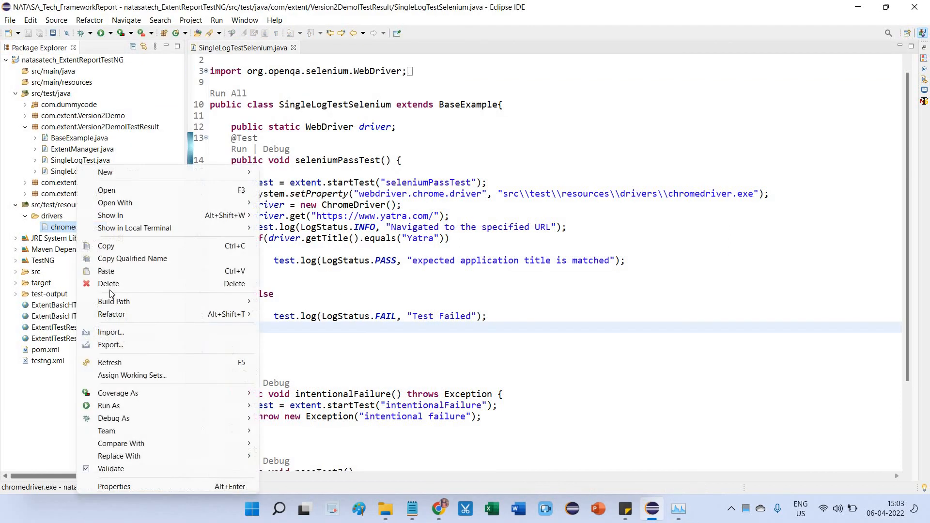
mouse_move(108, 283)
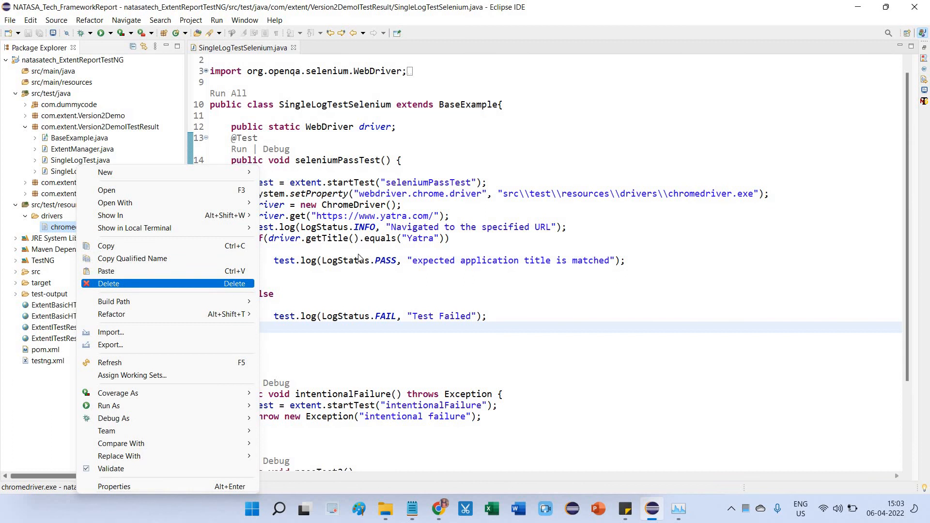
left_click(109, 282)
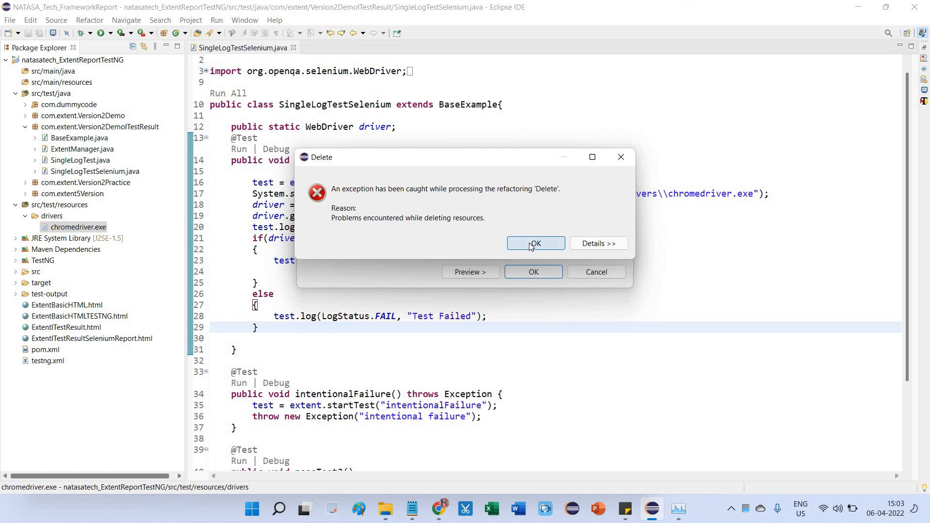
left_click(534, 243)
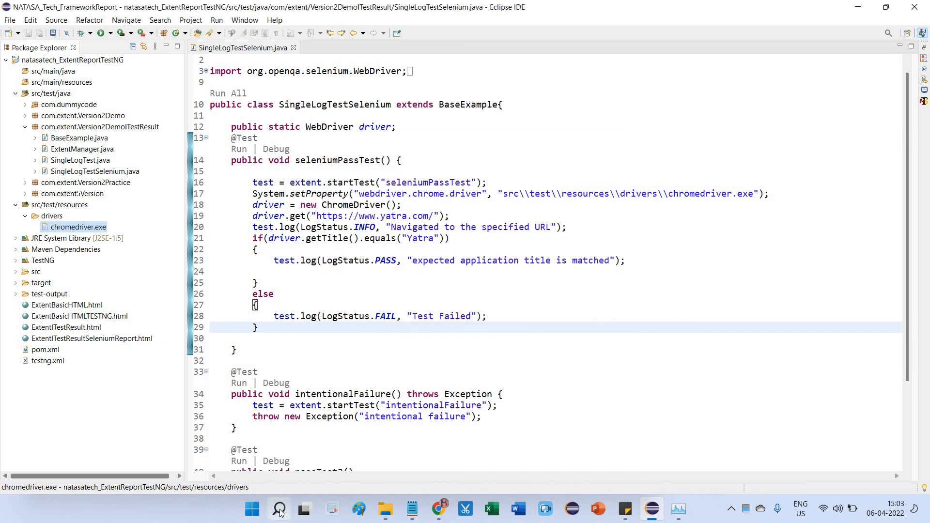
left_click(278, 508)
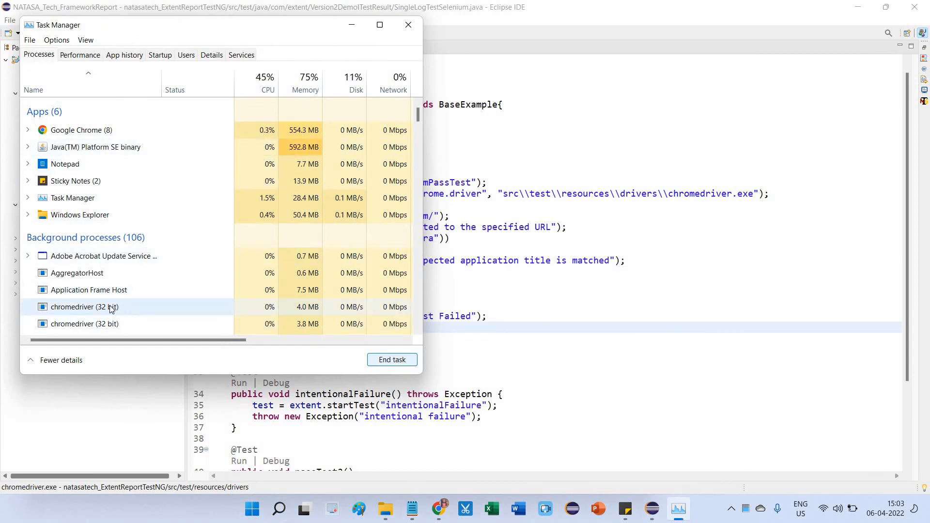
End the leftover chromedriver (32 bit) background processes, close Task Manager, and delete chromedriver.exe.
left_click(83, 307)
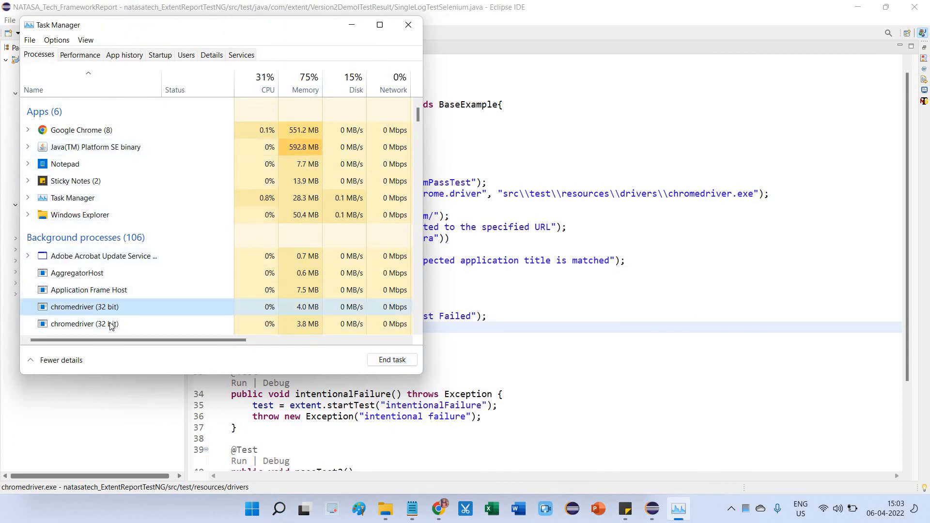
mouse_move(199, 306)
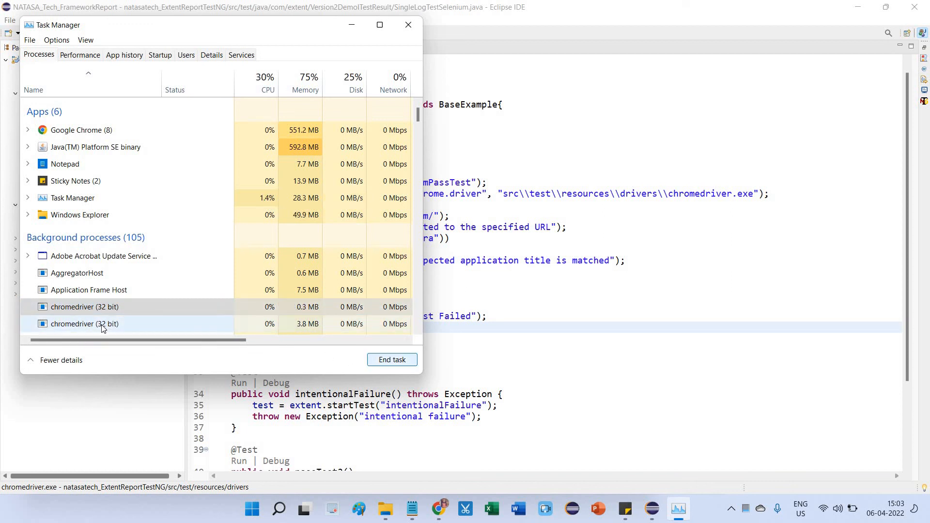
left_click(391, 359)
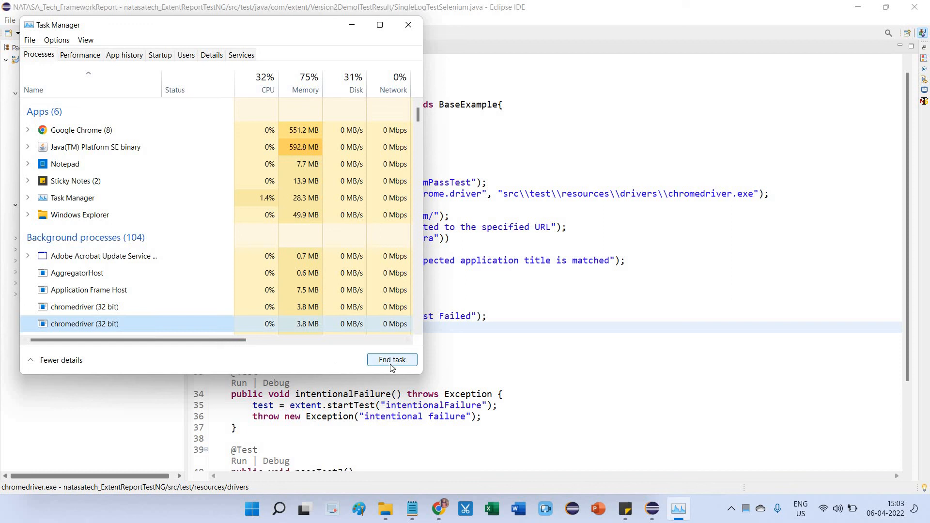
left_click(391, 359)
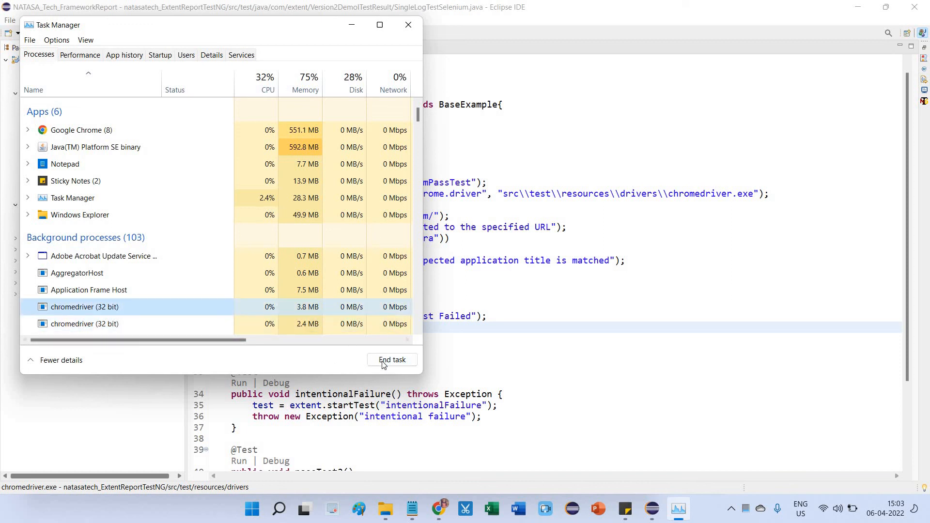
left_click(392, 360)
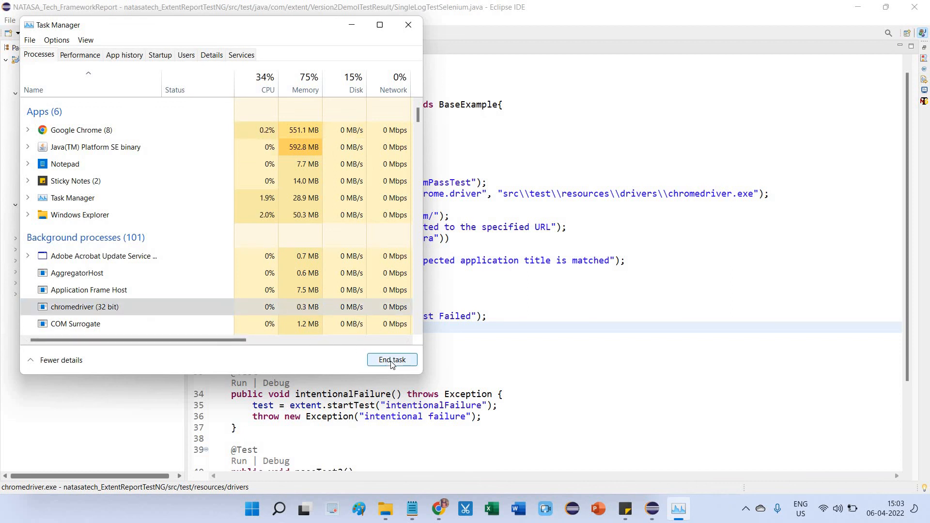
left_click(391, 360)
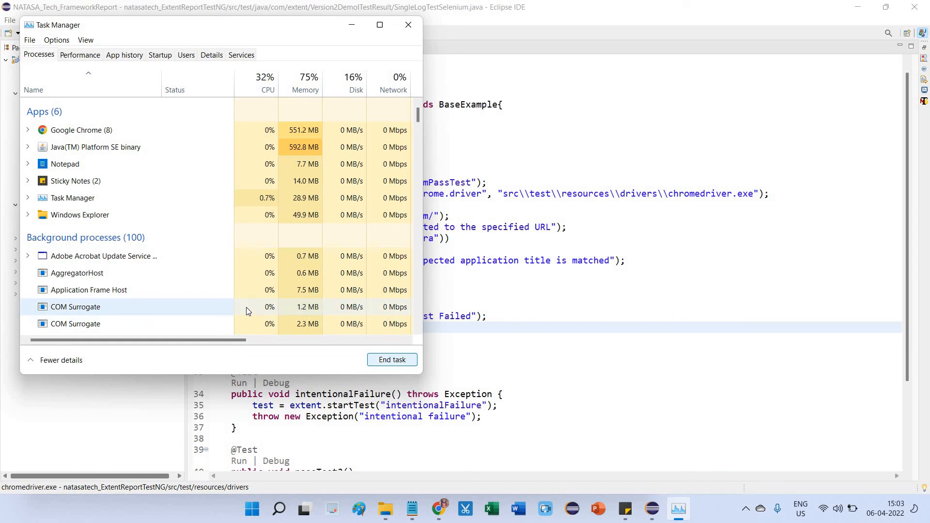
mouse_move(407, 25)
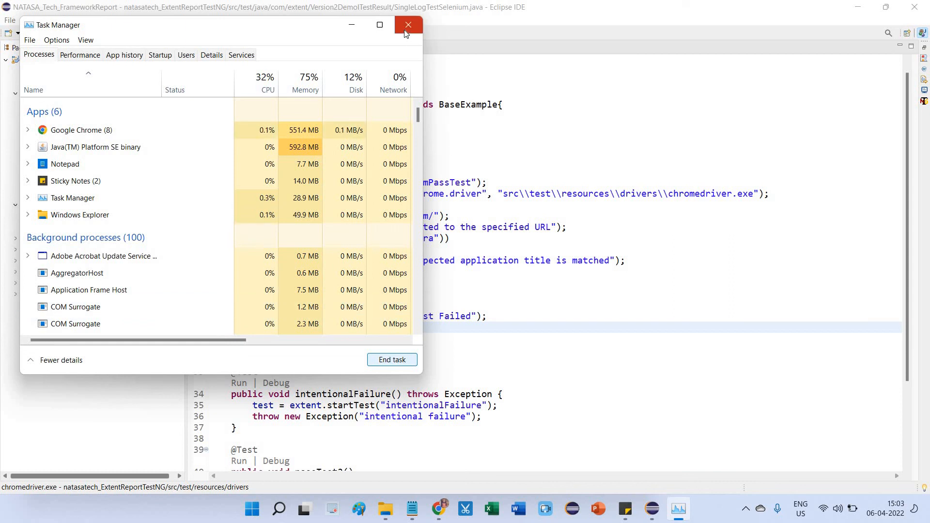
left_click(407, 24)
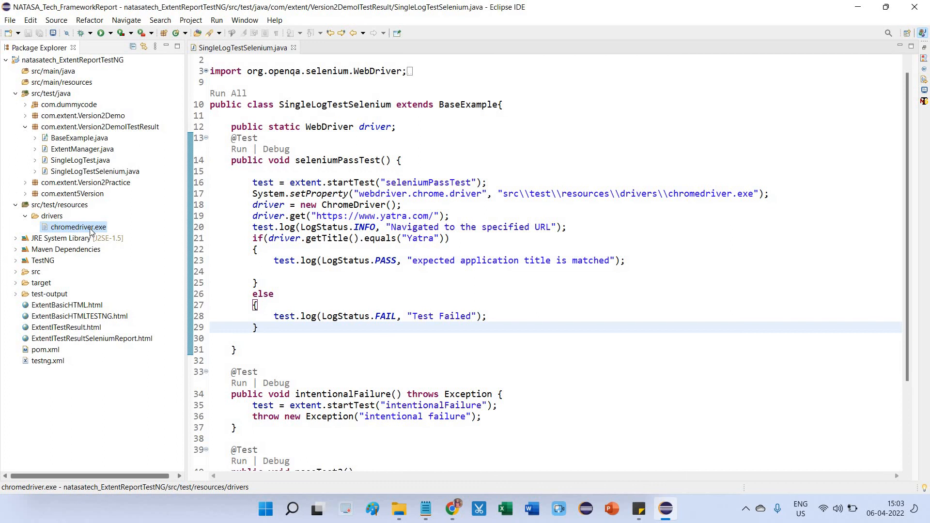
right_click(78, 227)
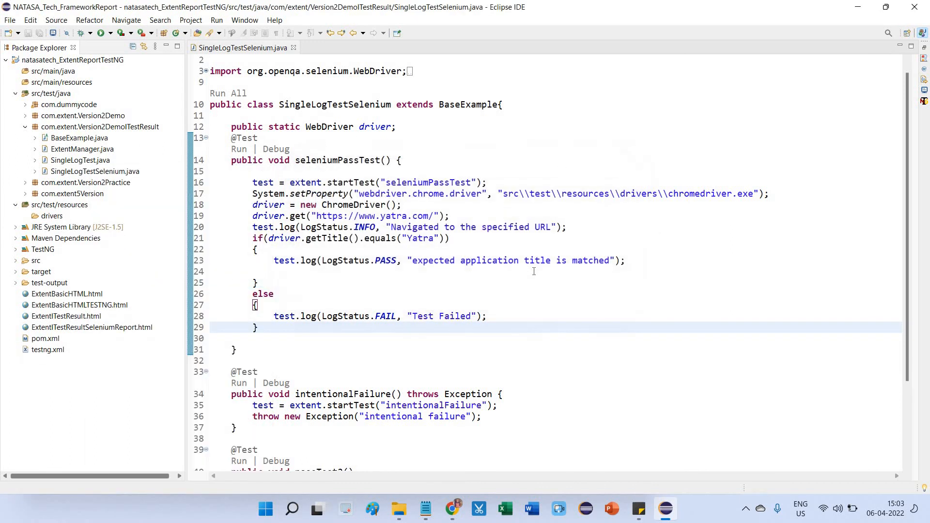
mouse_move(452, 508)
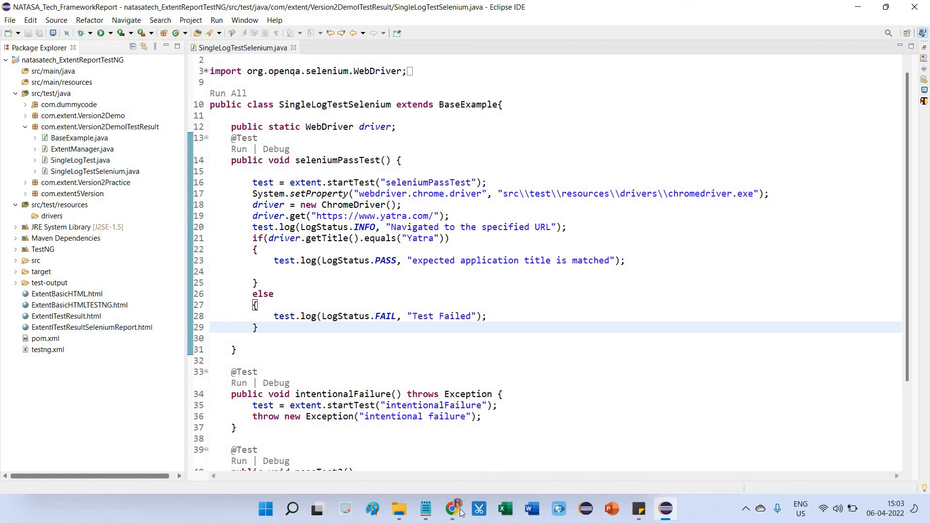
Search in Chrome for 'chrome driver 100'.
left_click(451, 508)
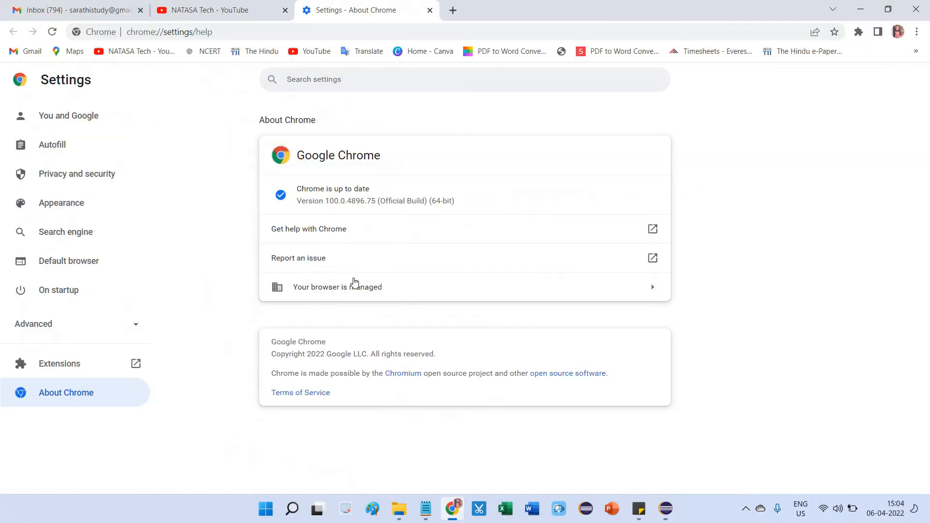
mouse_move(452, 8)
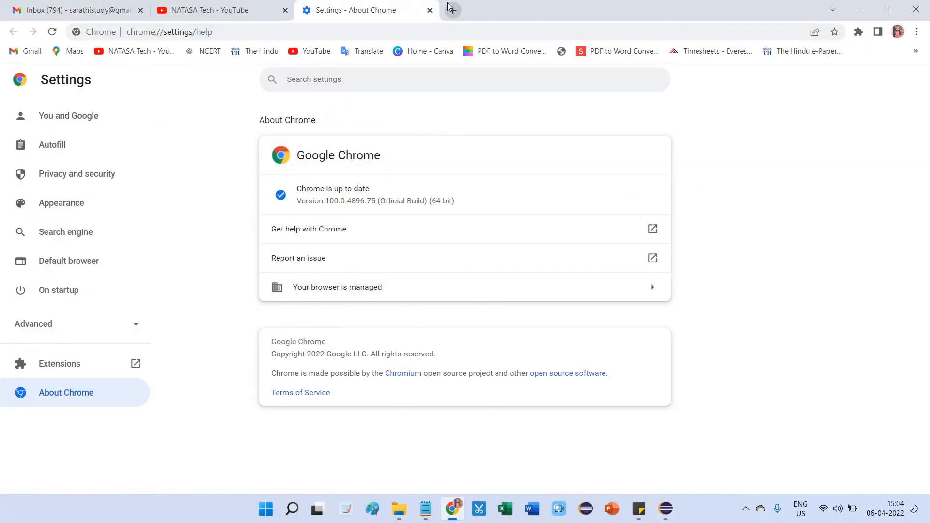
type("chrome d")
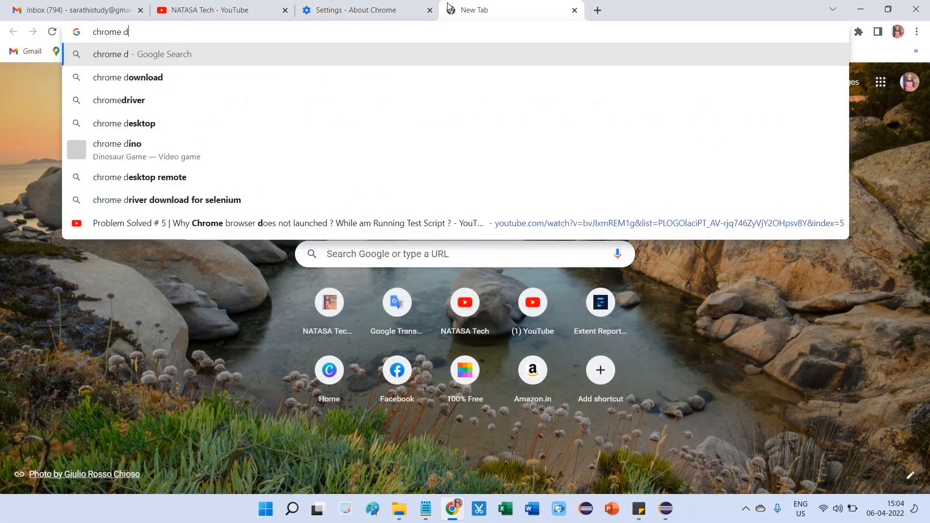
type("river 100")
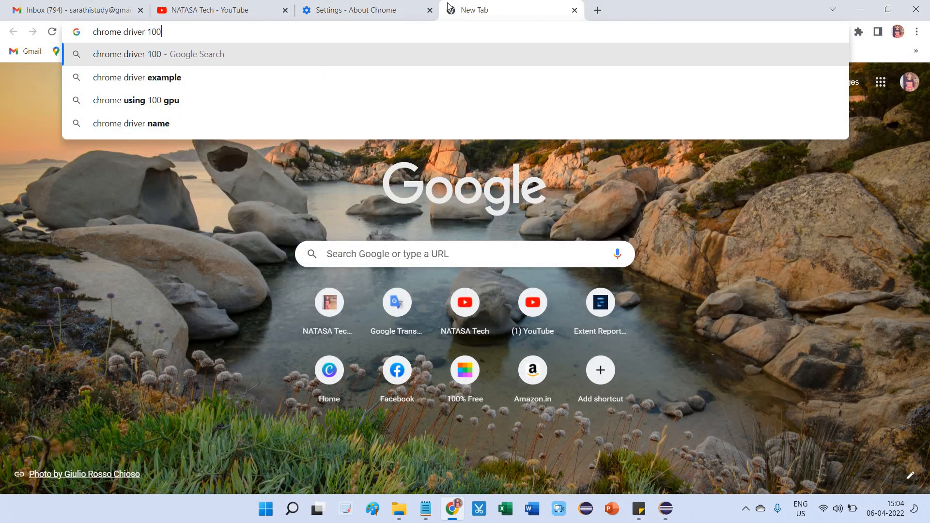
key("Return")
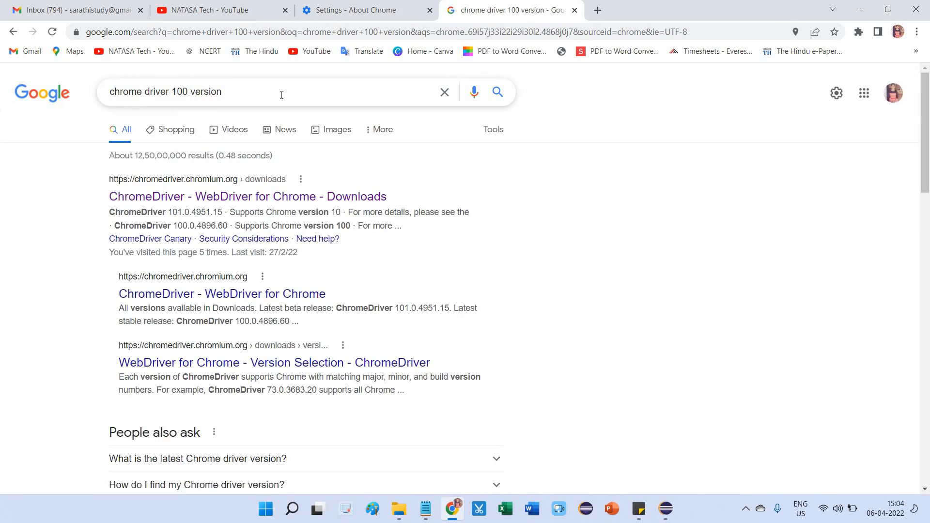
mouse_move(270, 203)
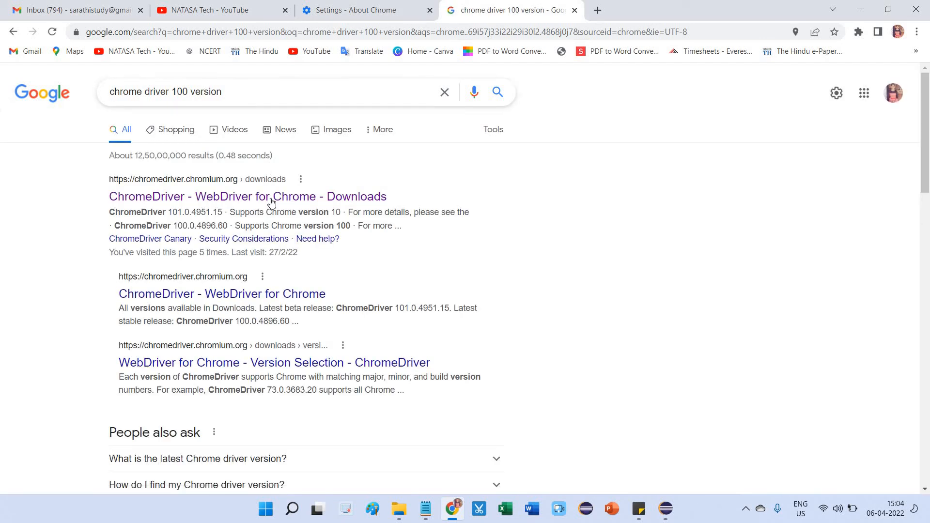
Open ChromeDriver Downloads in a new tab and download chromedriver_win32.zip for 100.0.4896.60.
right_click(247, 196)
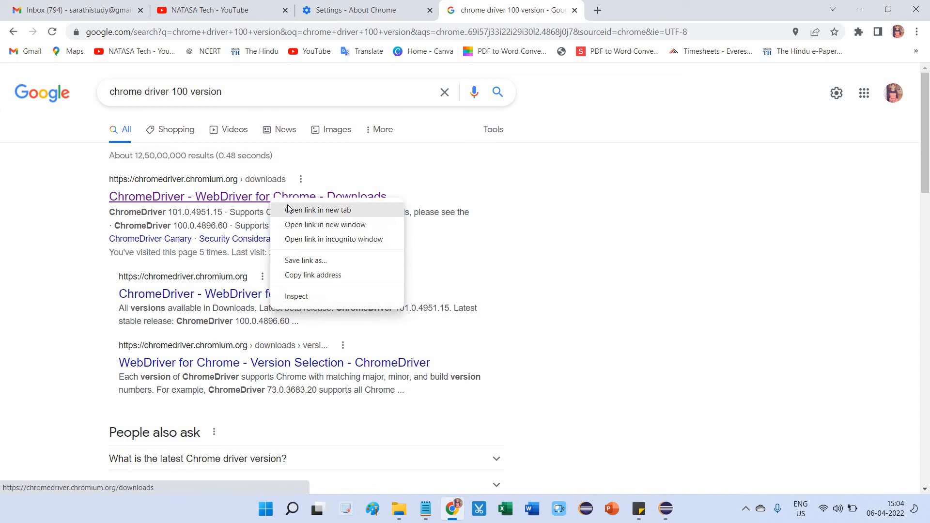
left_click(318, 210)
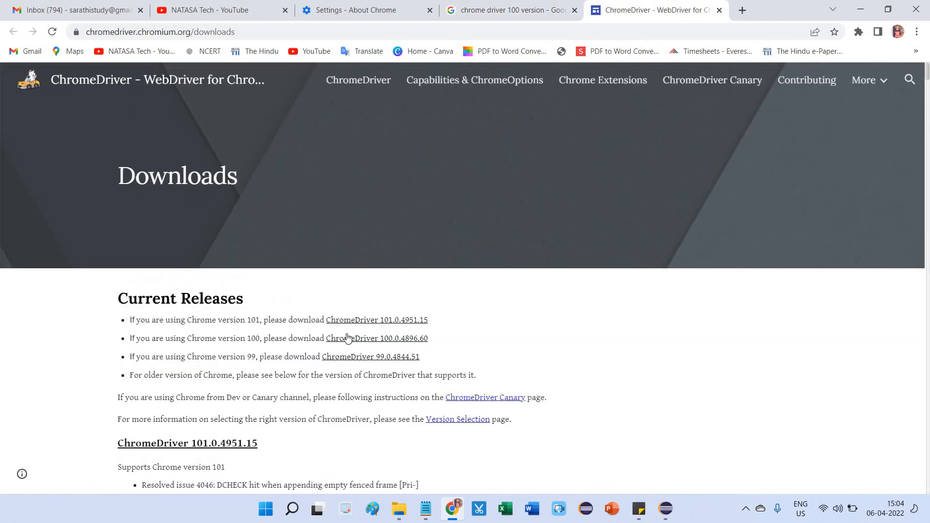
mouse_move(356, 341)
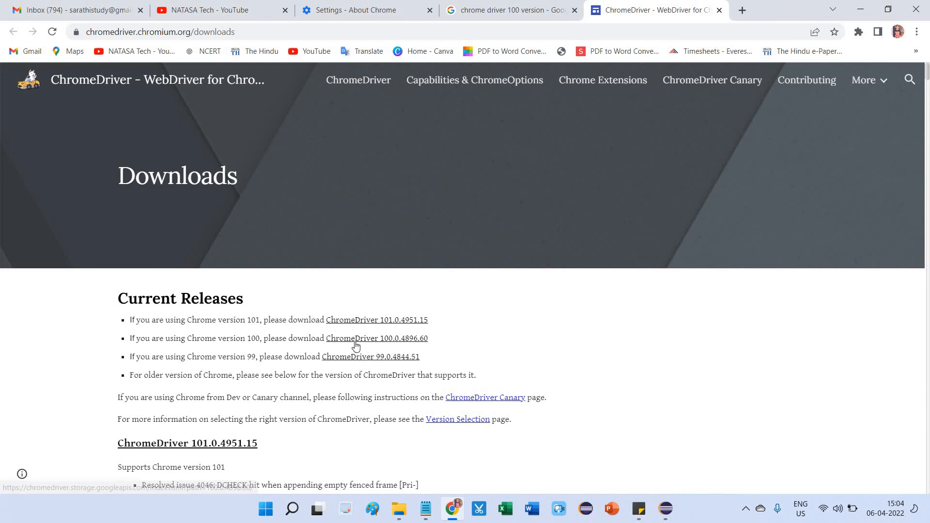
left_click(376, 338)
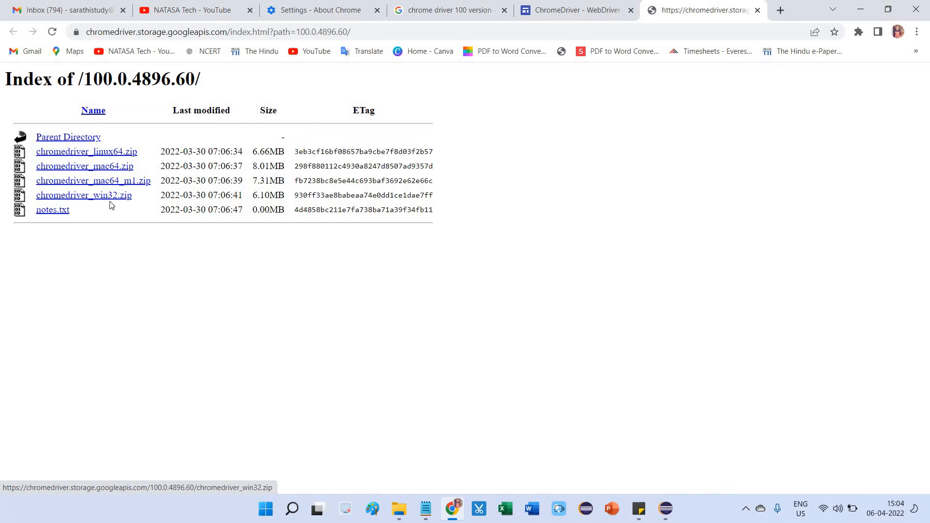
mouse_move(84, 195)
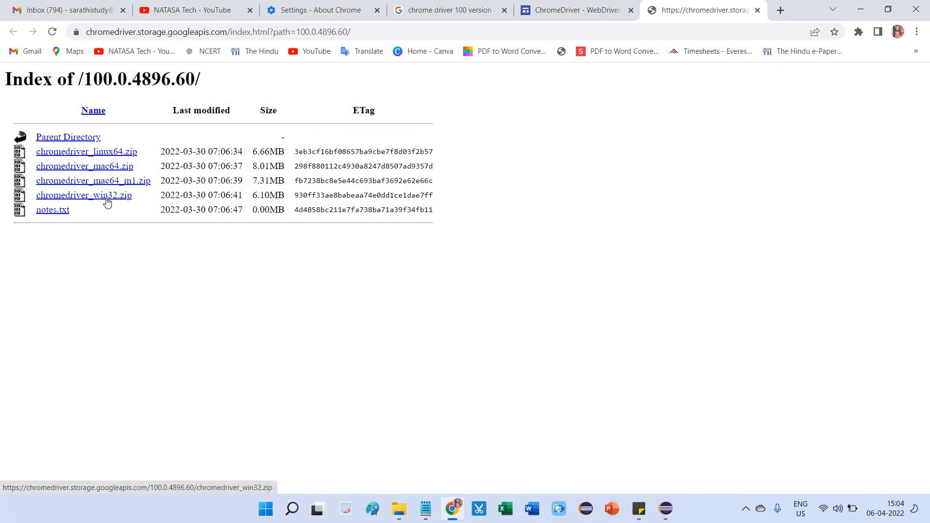
mouse_move(114, 204)
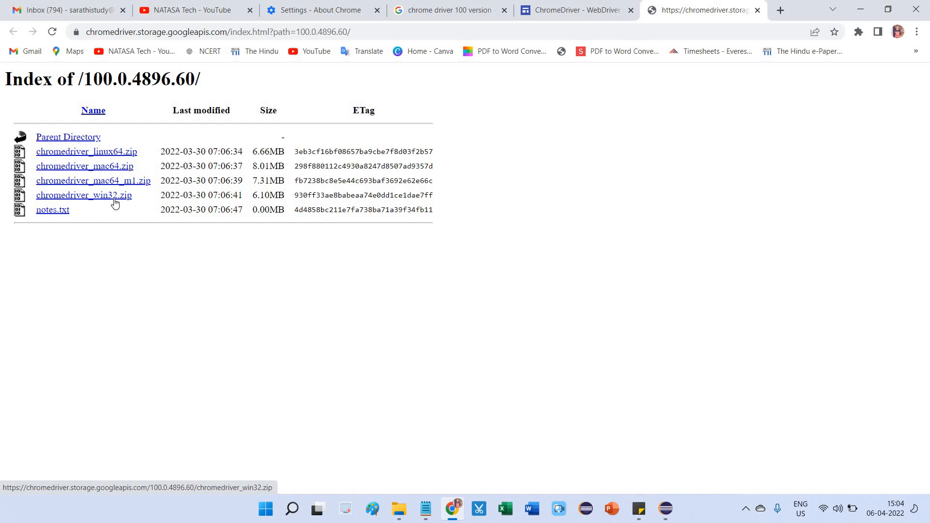
left_click(84, 195)
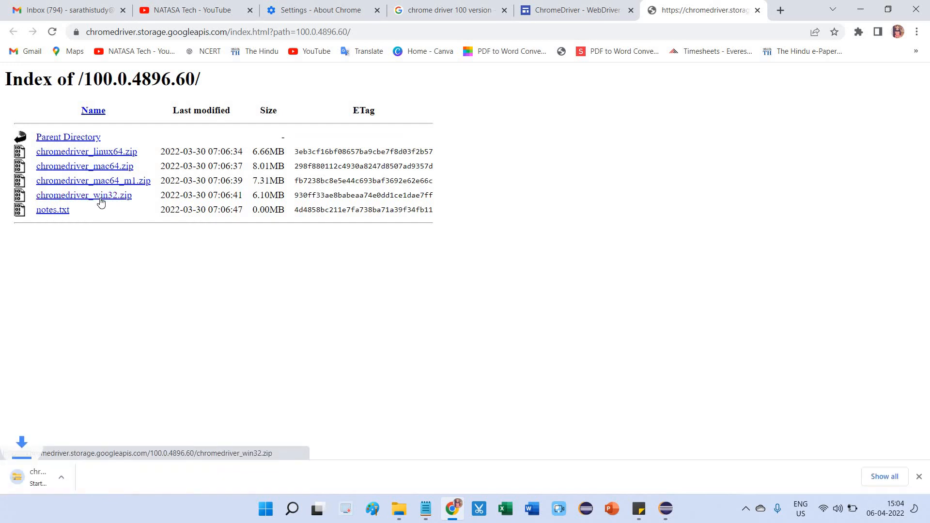
Show the downloaded zip in Downloads and create a new folder there.
left_click(84, 195)
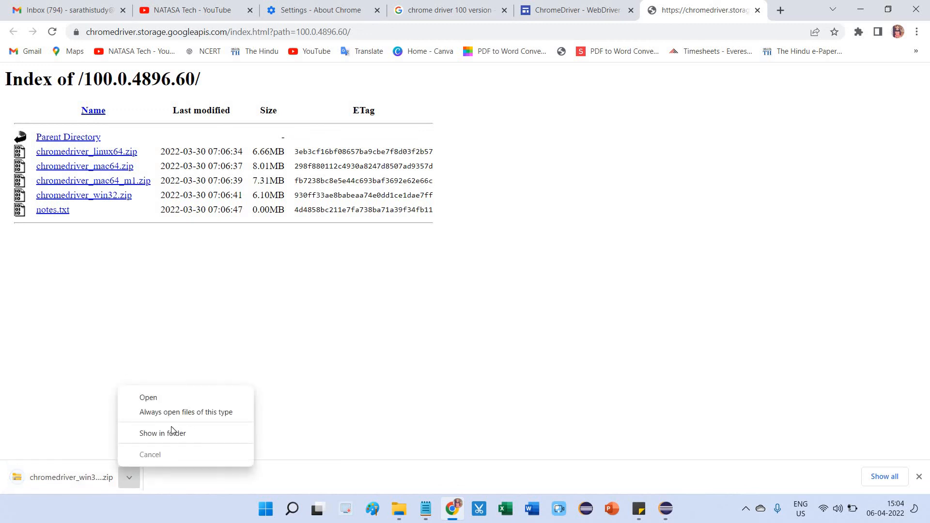
mouse_move(163, 433)
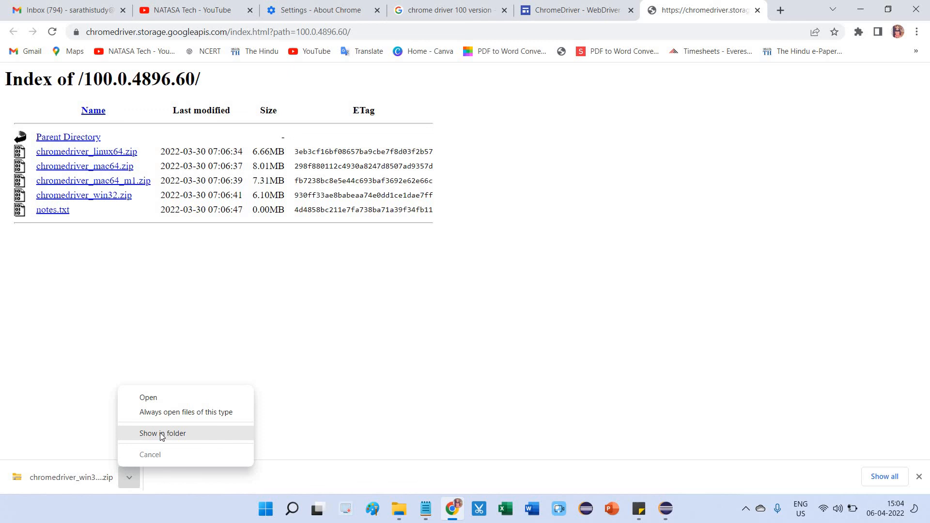
left_click(162, 433)
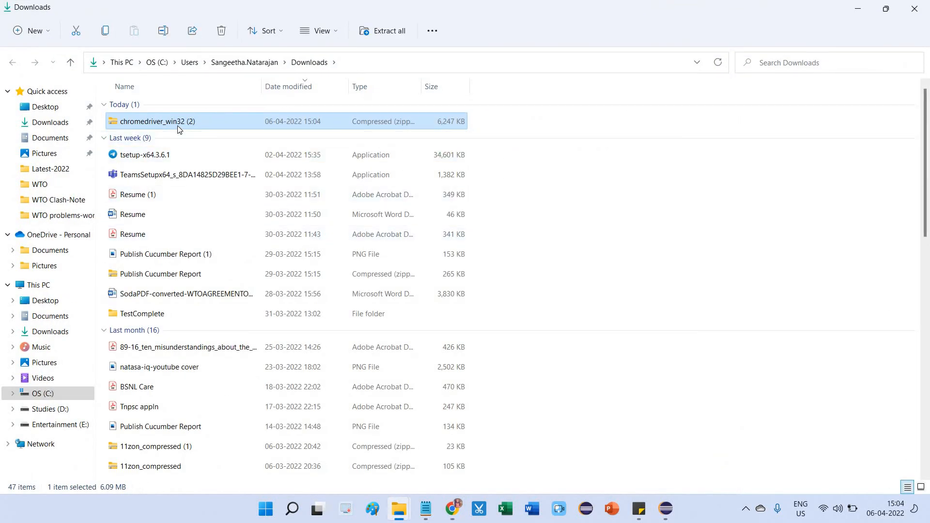
left_click(31, 30)
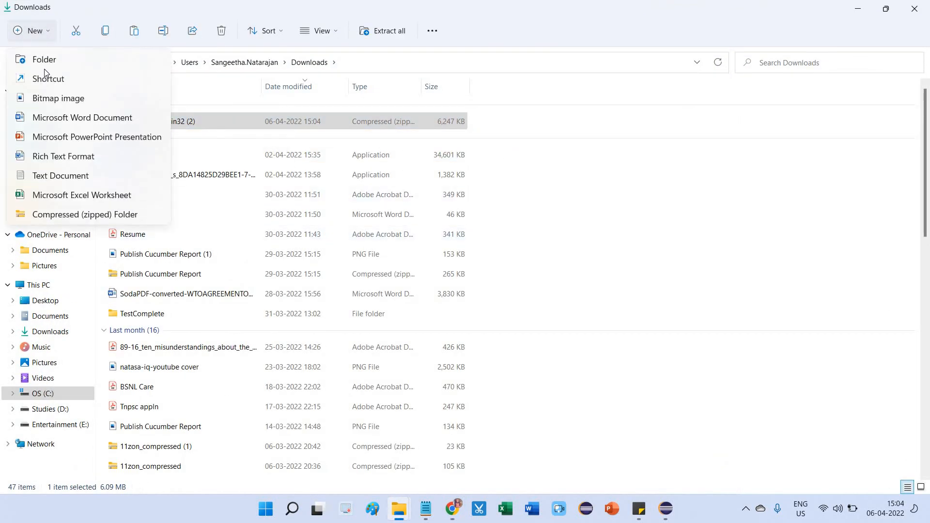
left_click(43, 58)
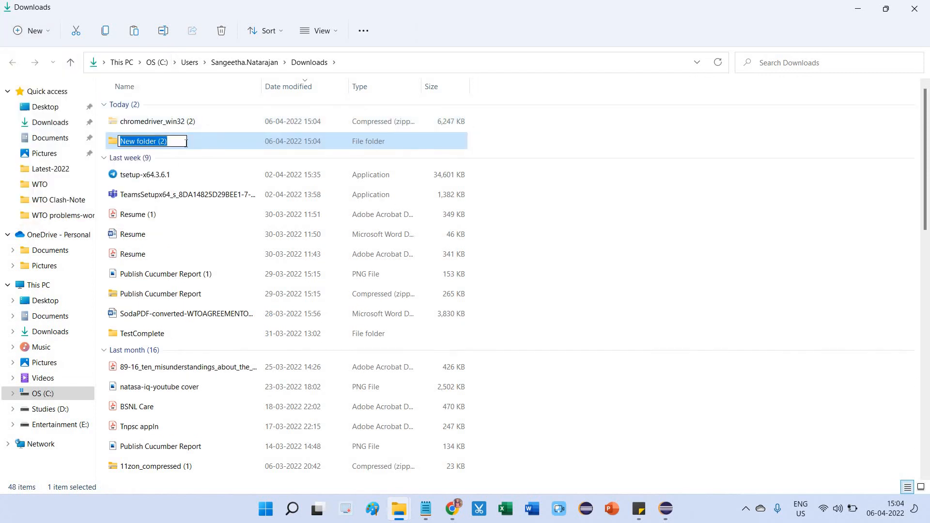
Extract the ChromeDriver zip inside the new folder, revealing chromedriver.exe.
double_click(142, 140)
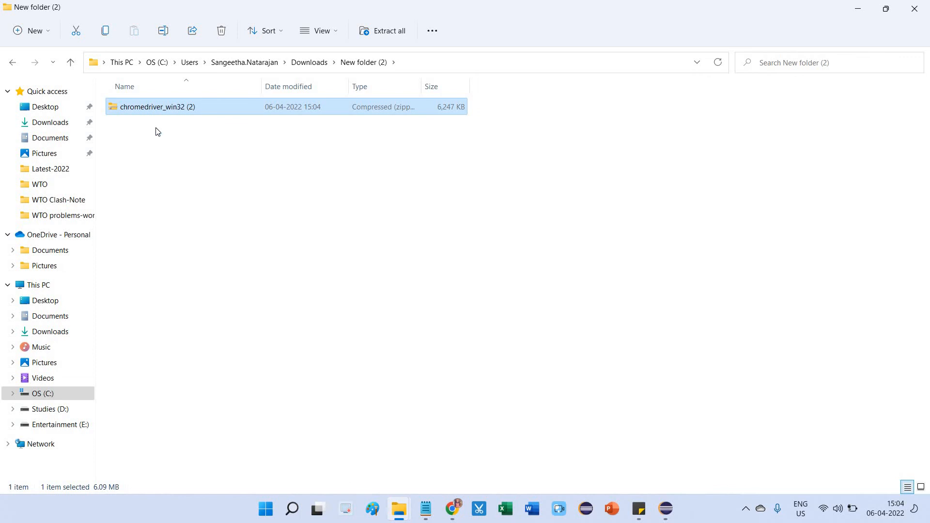
left_click(383, 30)
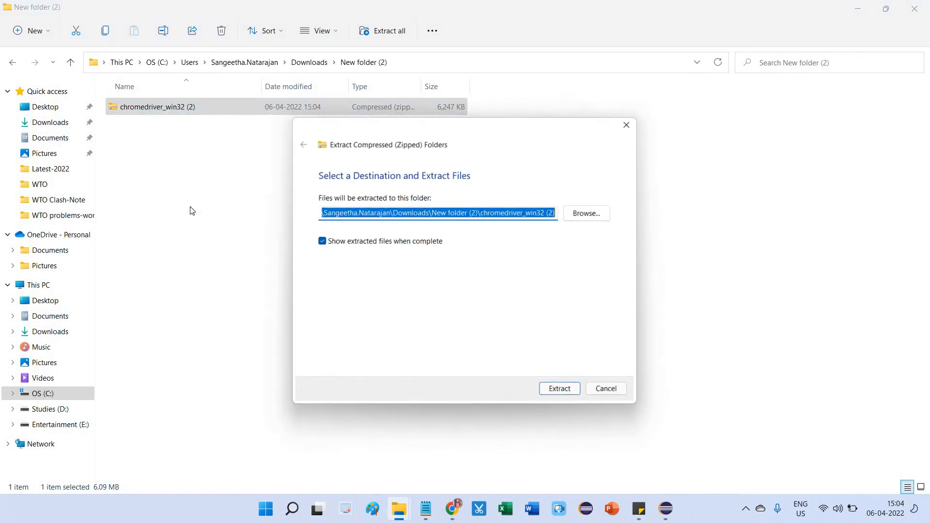
left_click(557, 388)
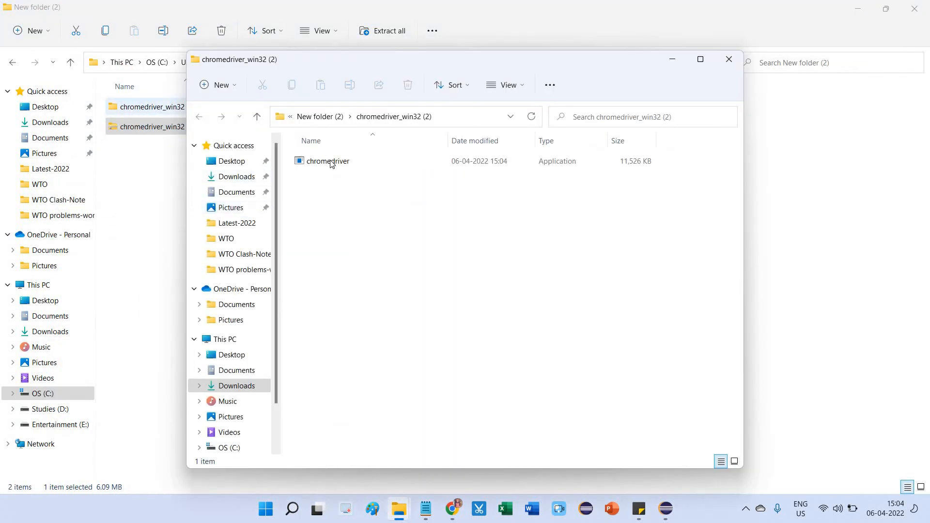
left_click(327, 161)
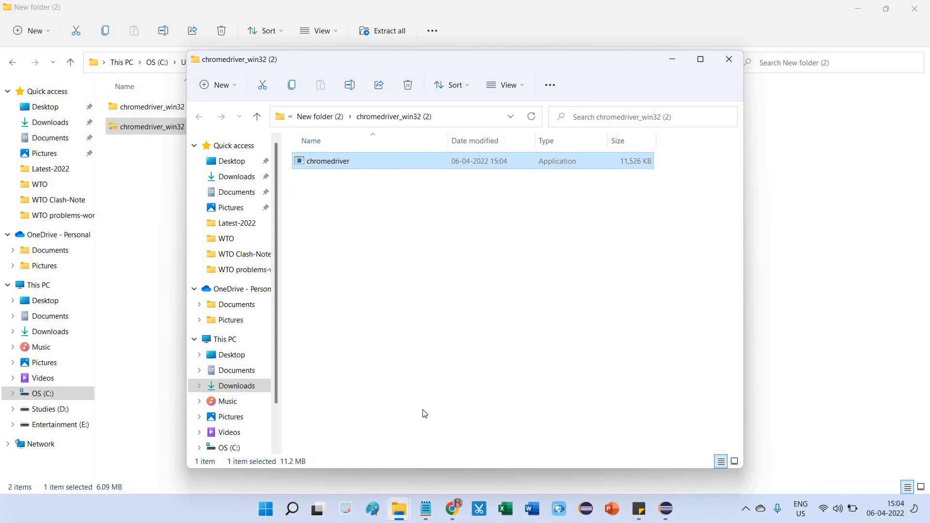
mouse_move(664, 509)
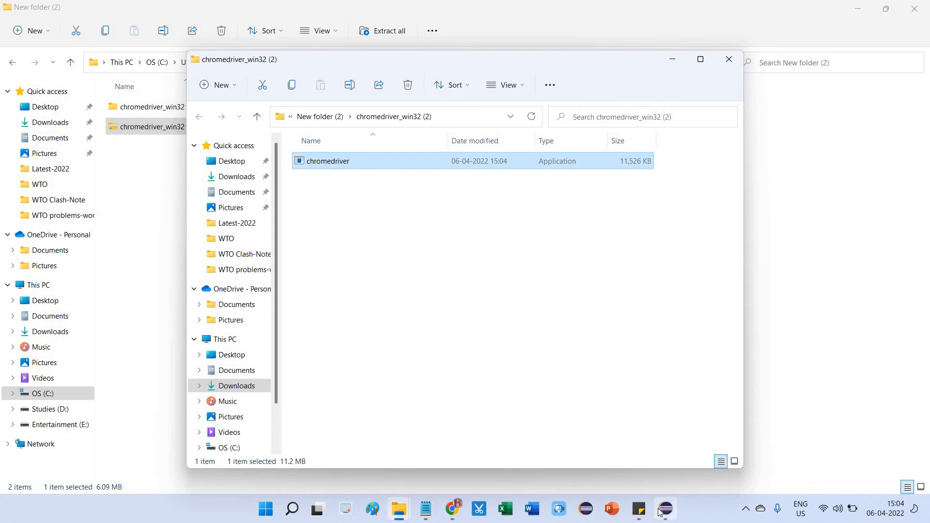
left_click(664, 508)
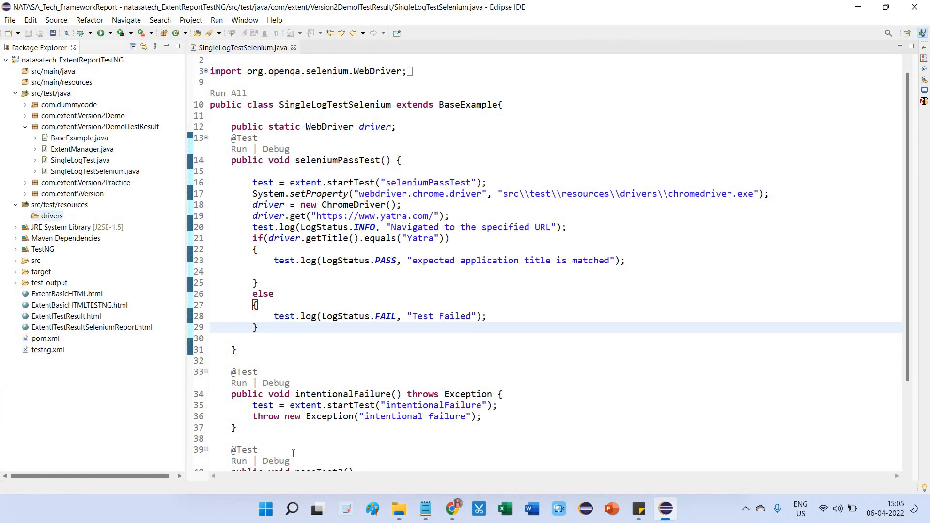
mouse_move(304, 446)
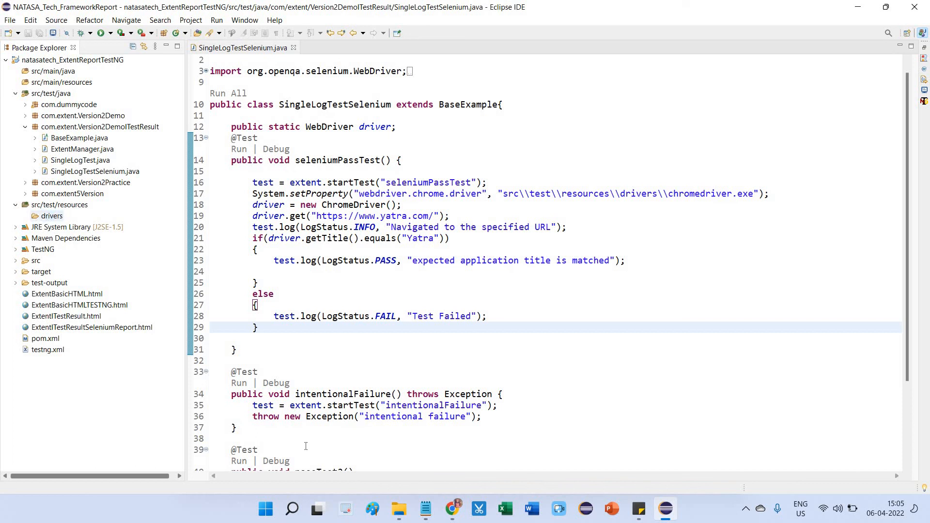
mouse_move(397, 509)
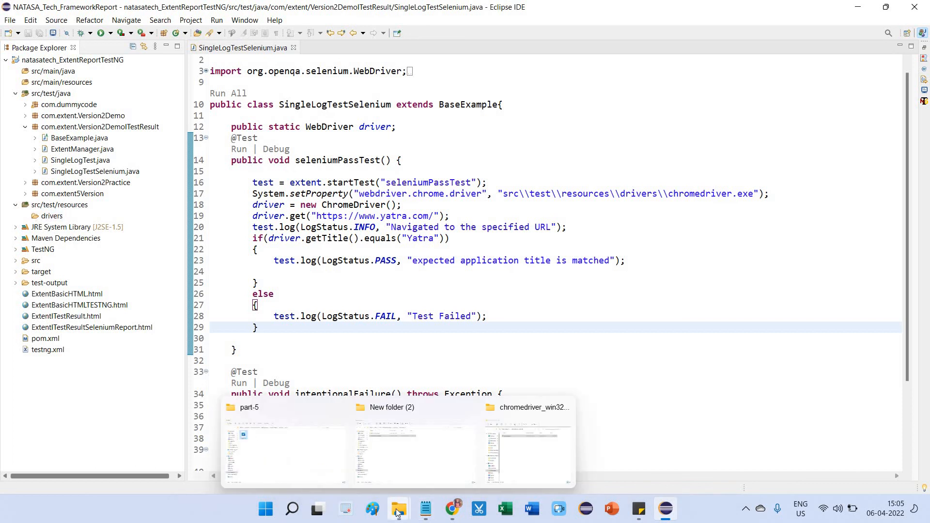
Drag the extracted chromedriver onto the drivers folder and confirm copying the file.
left_click(526, 445)
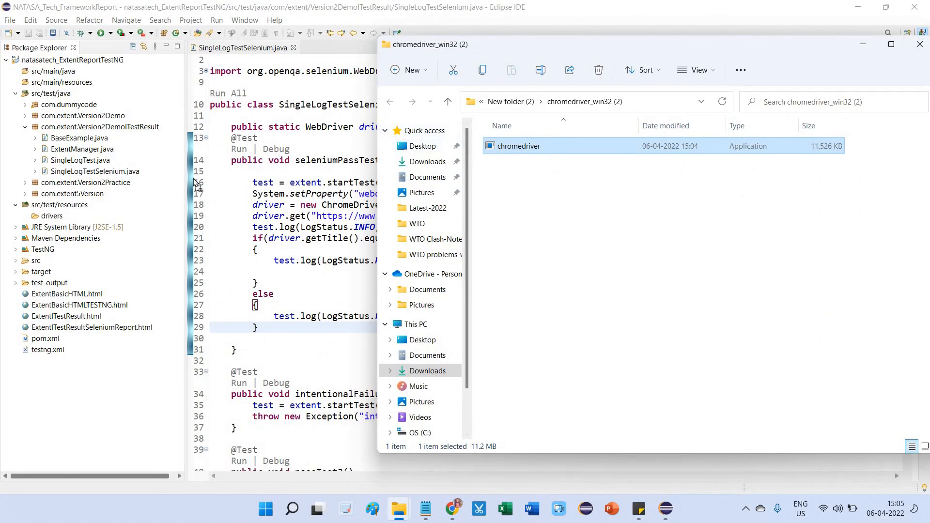
left_click(52, 215)
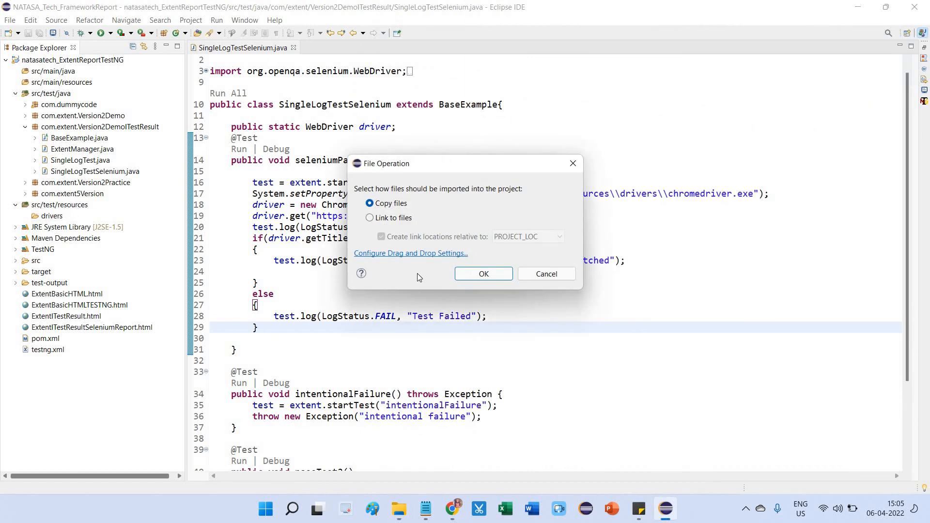
mouse_move(466, 288)
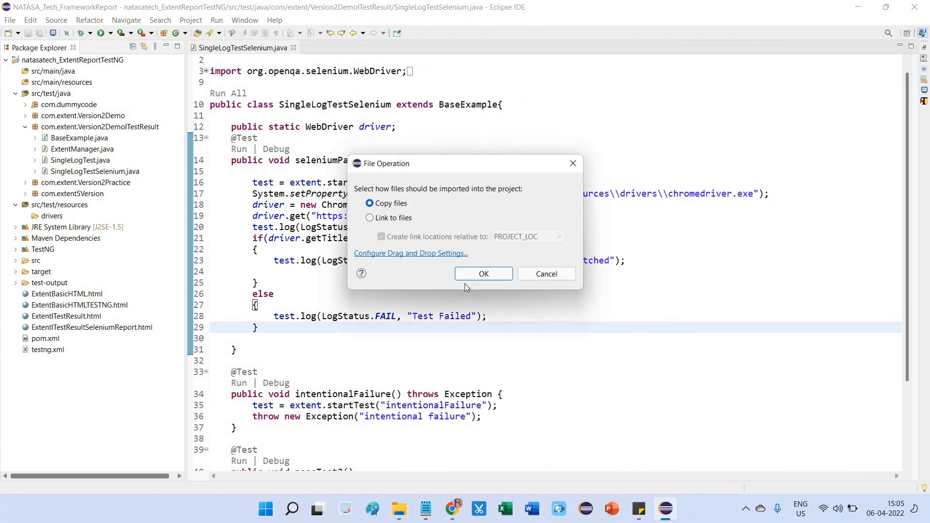
left_click(483, 273)
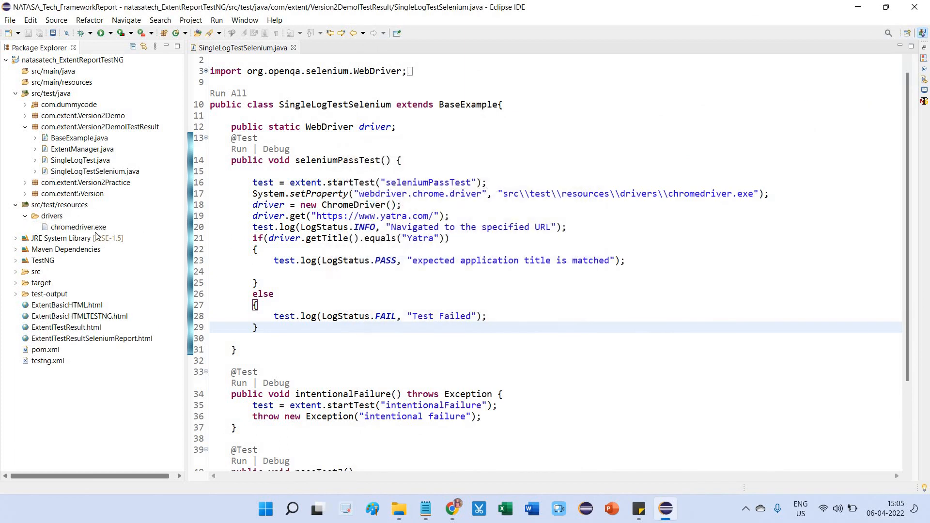
left_click(78, 226)
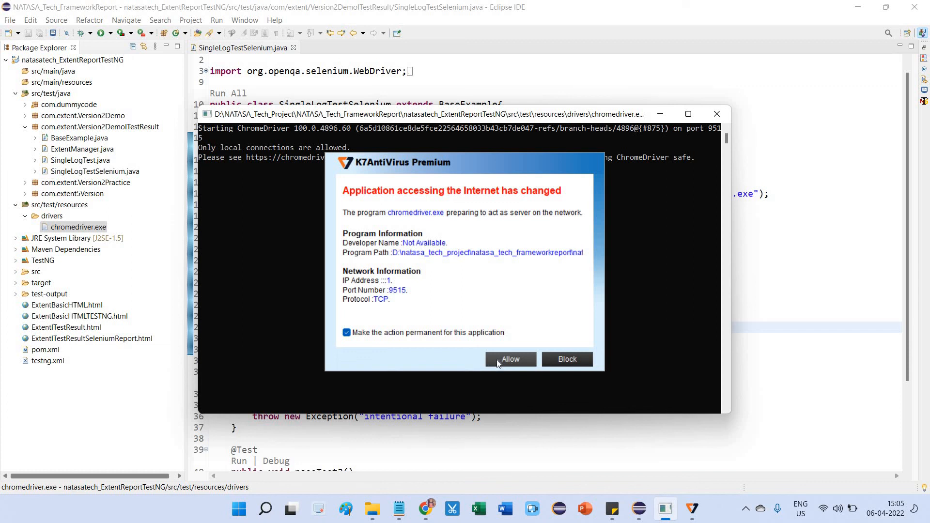
left_click(508, 359)
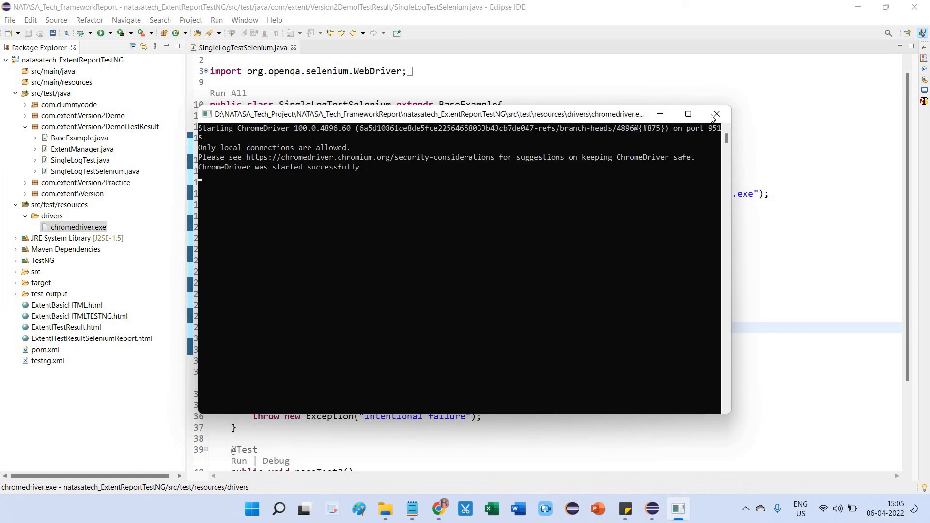
left_click(716, 114)
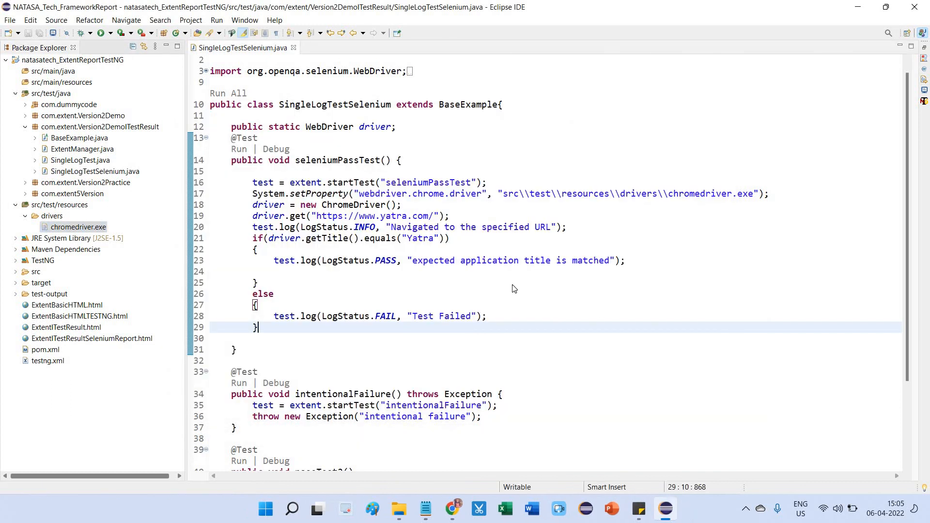
Open the editor's context menu to rerun the test class as a TestNG test.
right_click(513, 289)
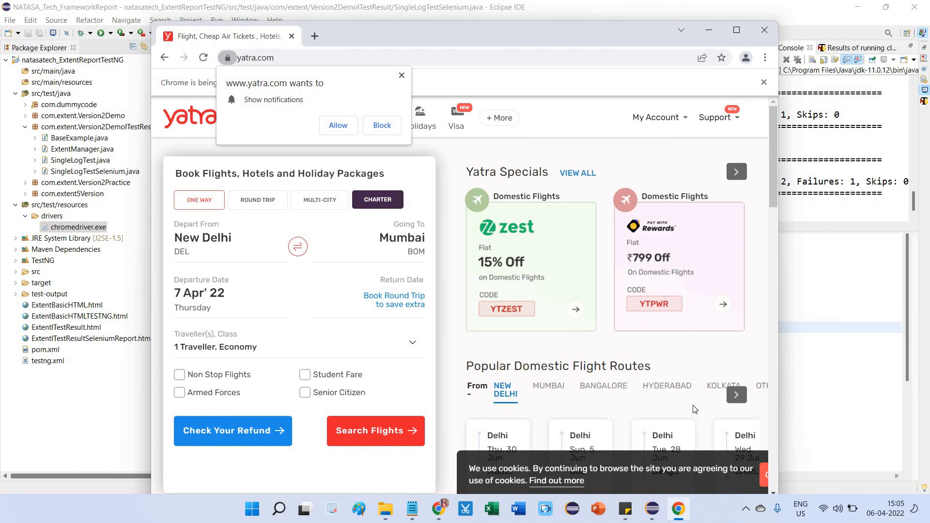
mouse_move(860, 337)
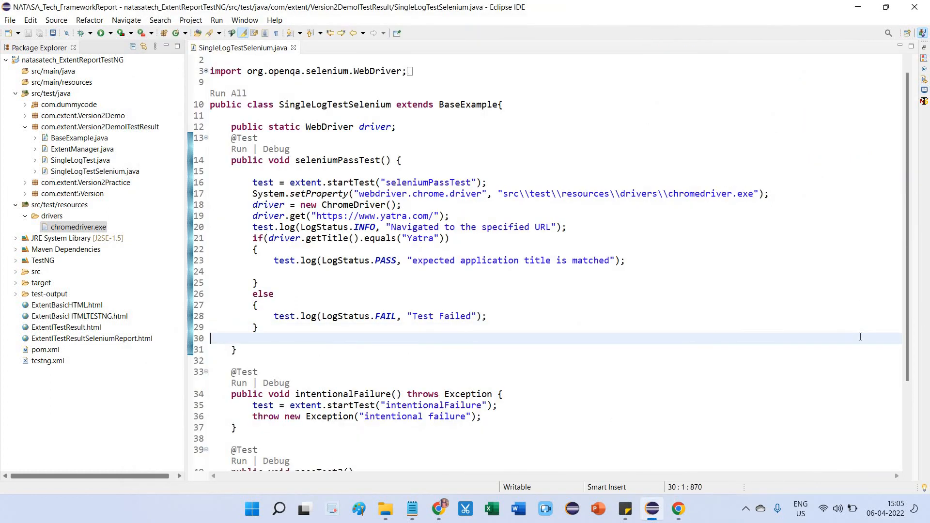
mouse_move(581, 330)
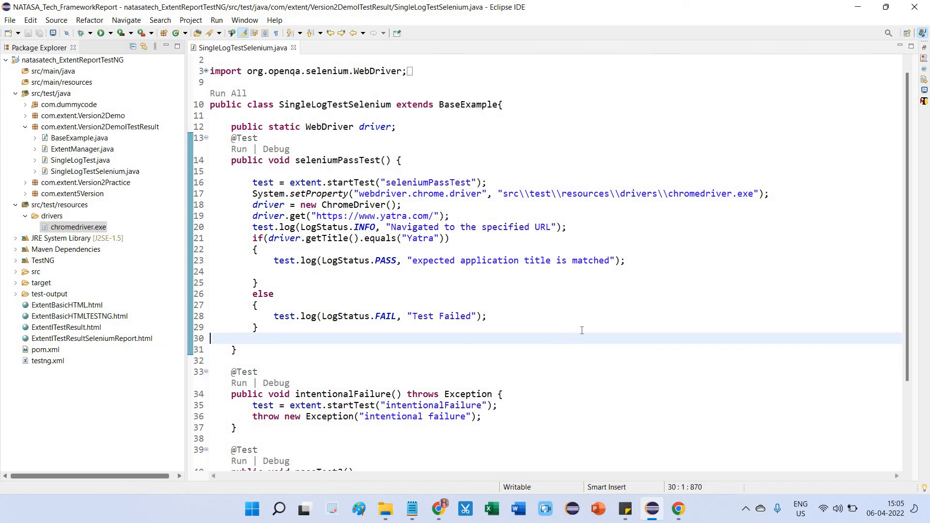